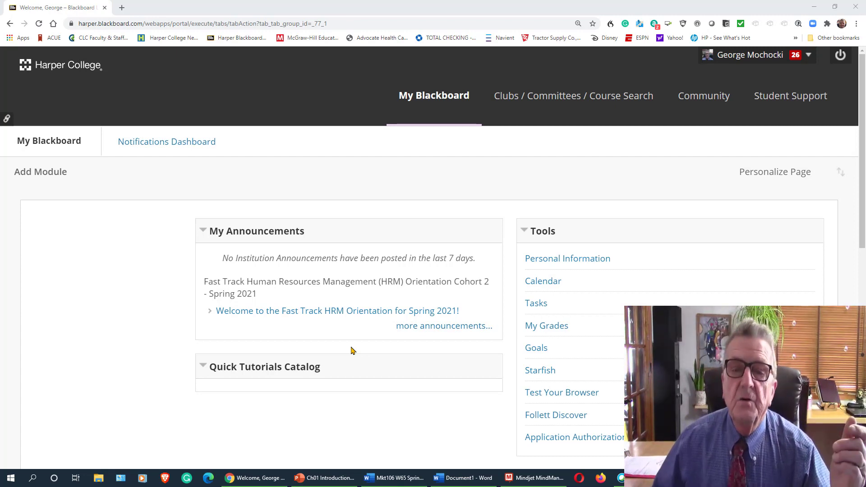
mouse_move(323, 279)
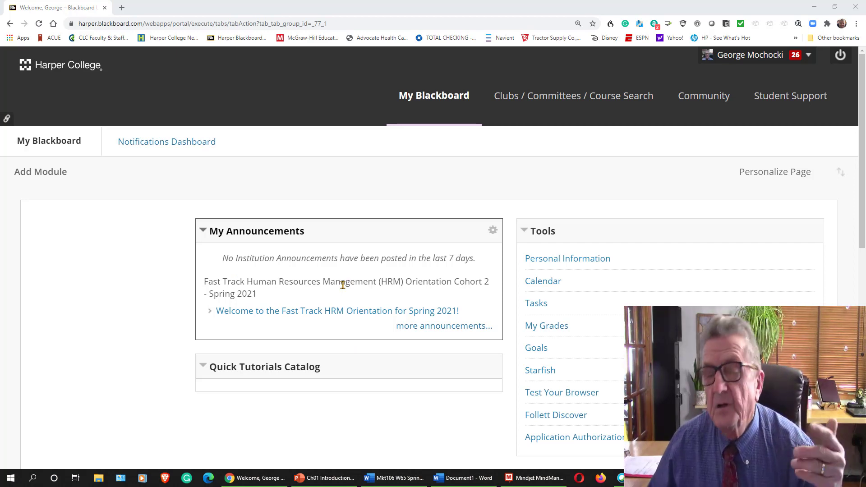
- Scroll down the Blackboard home page to the My Courses list with MKT106 W65
scroll(down, 3)
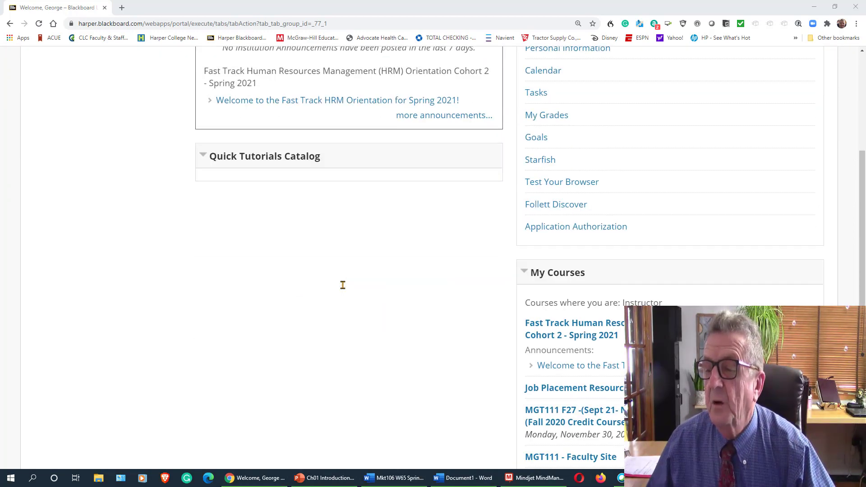
scroll(down, 3)
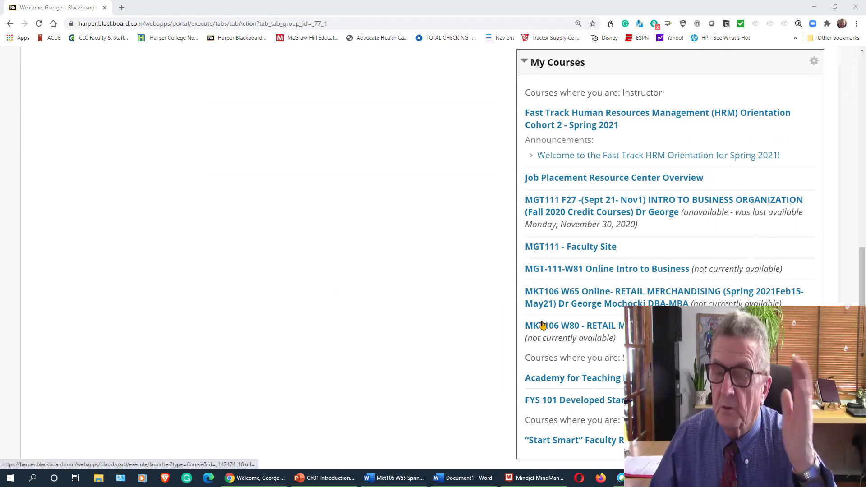
mouse_move(568, 300)
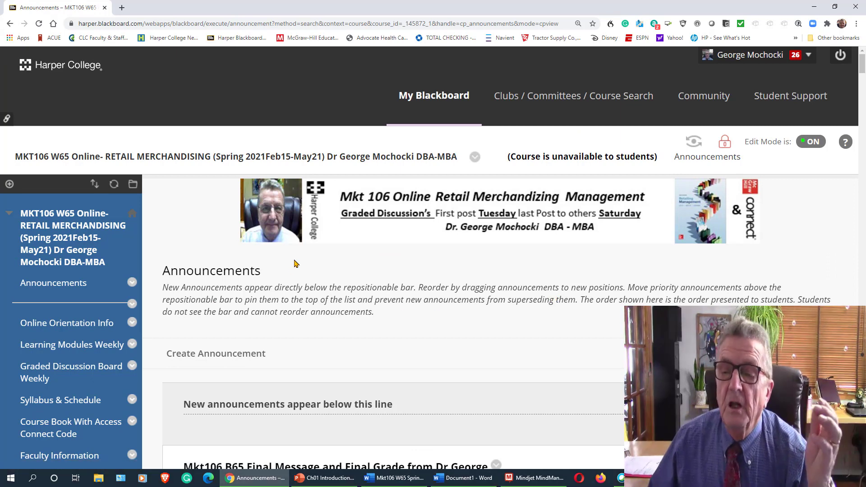
- Scroll through the course Announcements, then go to the Online Orientation Info area
scroll(down, 3)
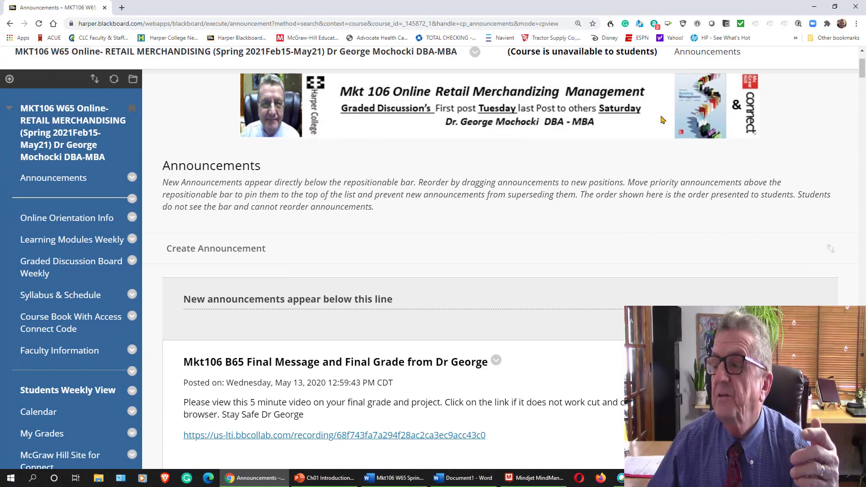
mouse_move(706, 126)
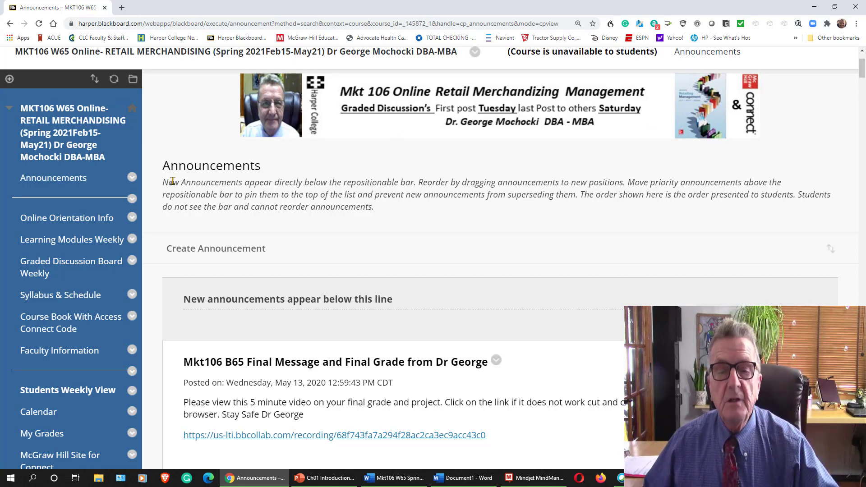
mouse_move(66, 217)
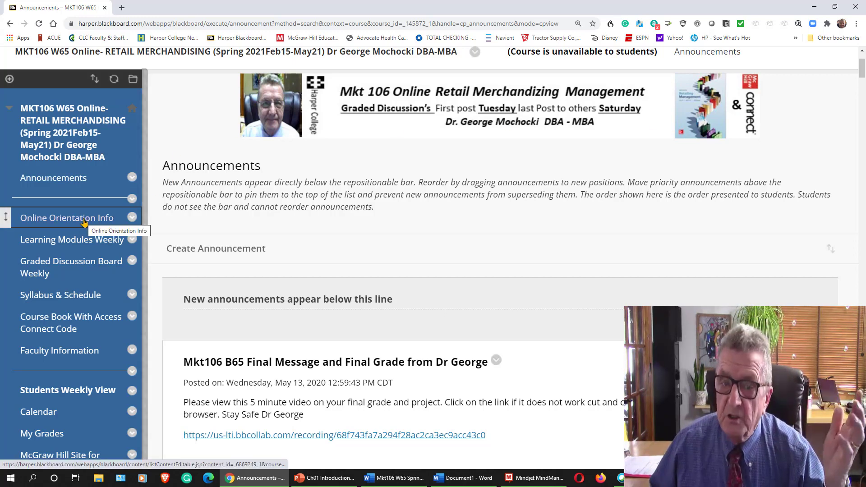
click(66, 218)
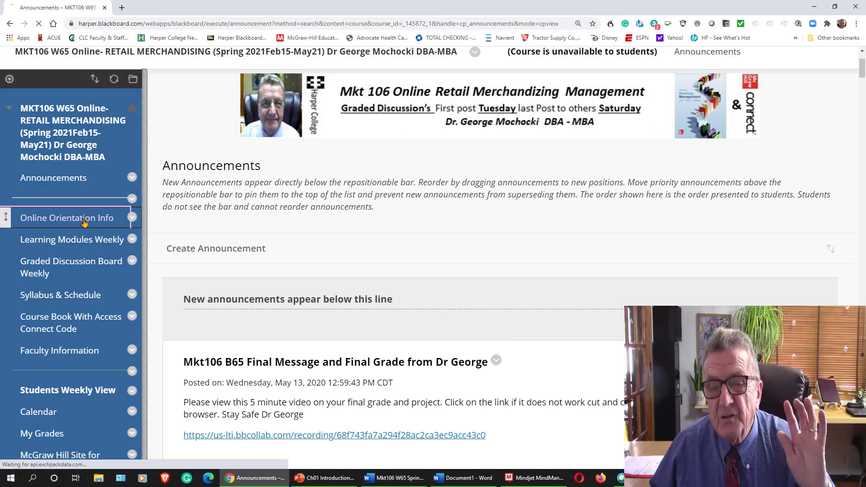
- Open Online Orientation Info and scroll through the Feb 15 WebEx session details
click(66, 217)
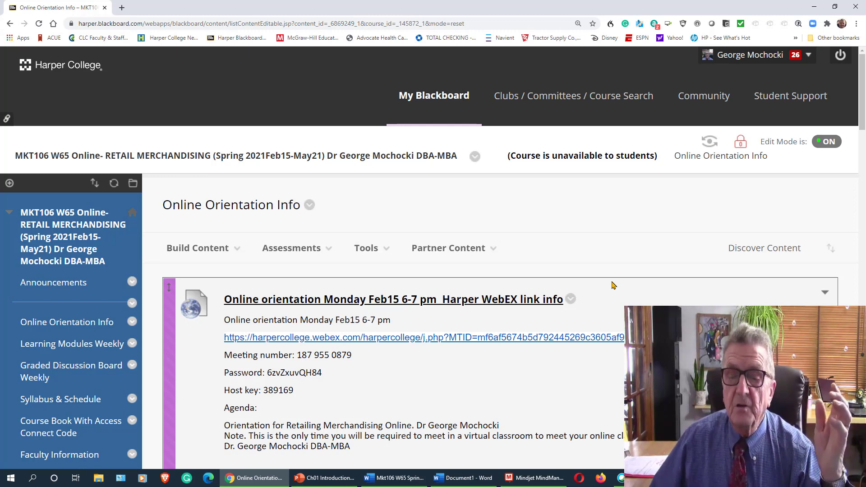
mouse_move(323, 385)
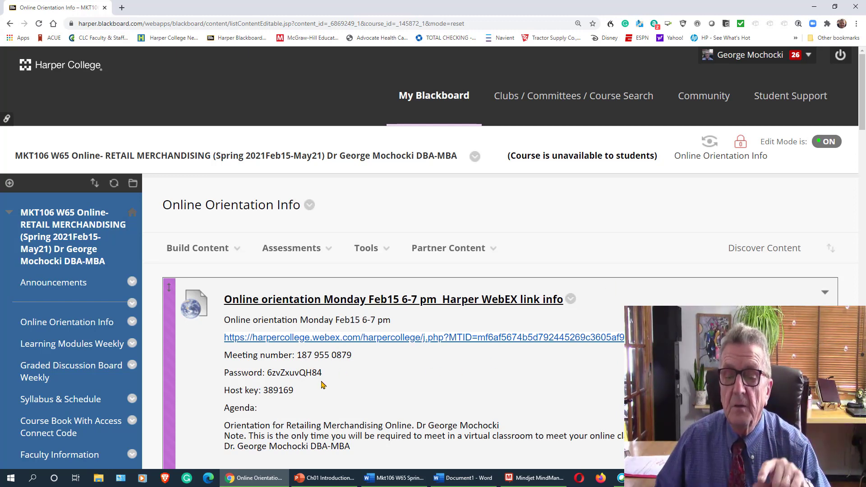
mouse_move(326, 395)
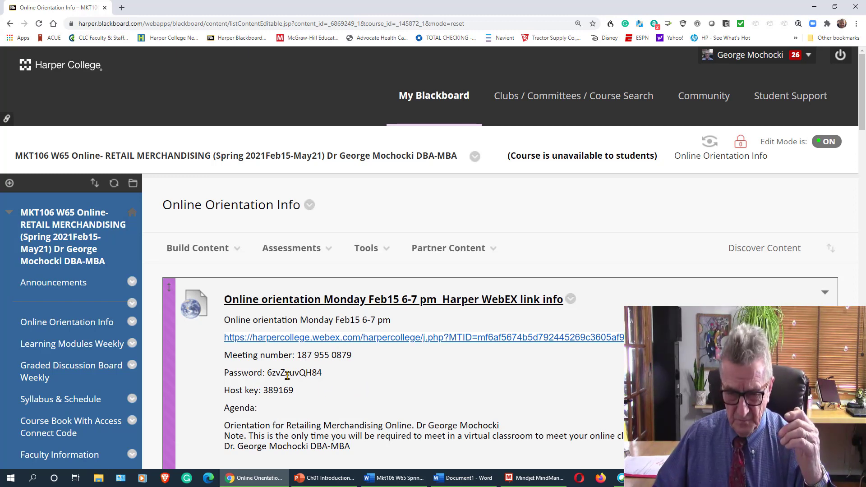
mouse_move(342, 357)
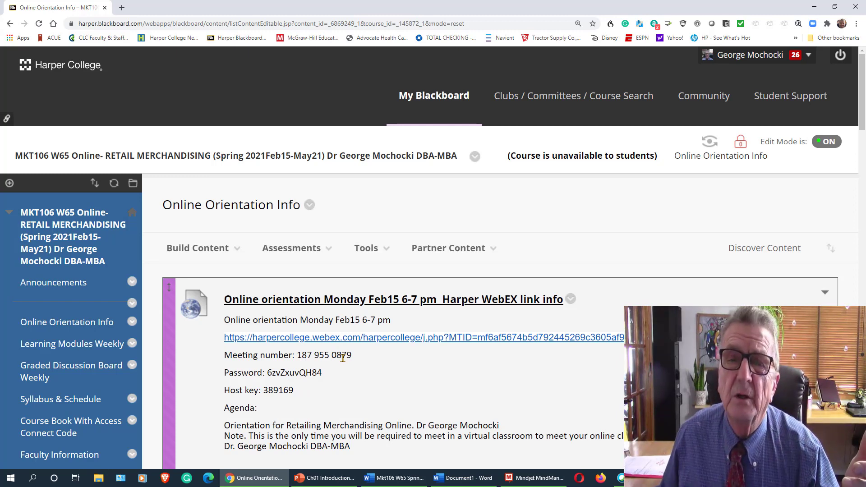
mouse_move(321, 365)
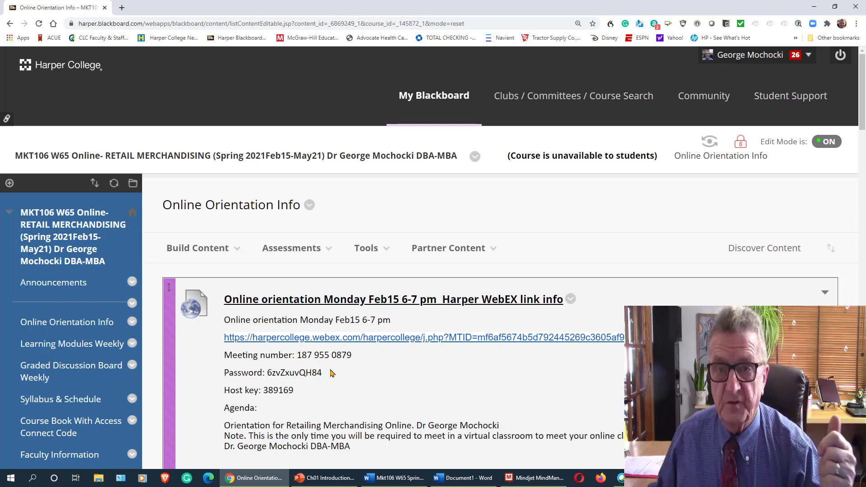
mouse_move(354, 362)
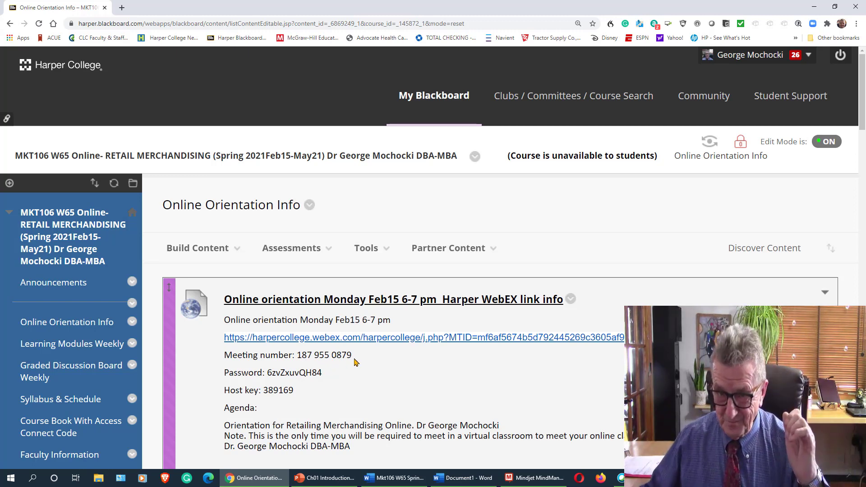
scroll(down, 3)
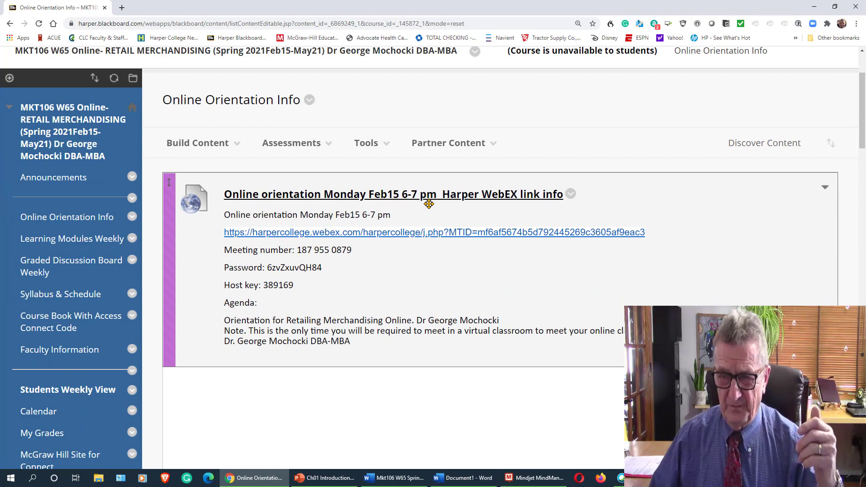
mouse_move(369, 203)
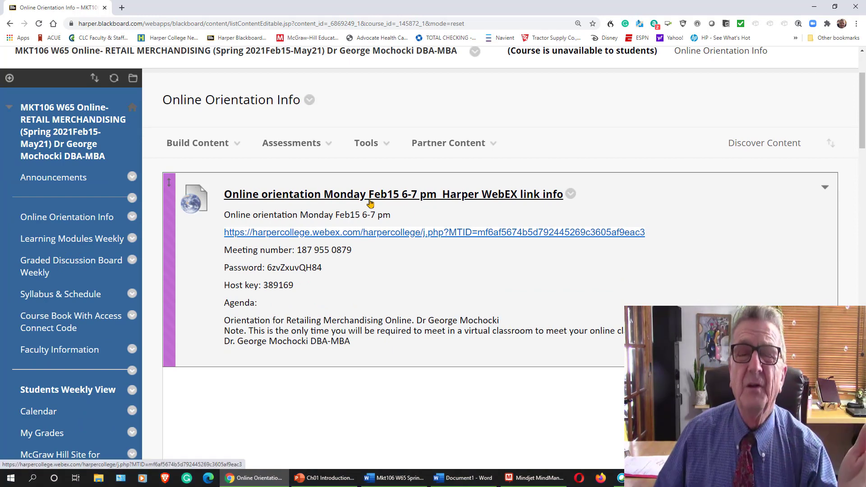
mouse_move(205, 236)
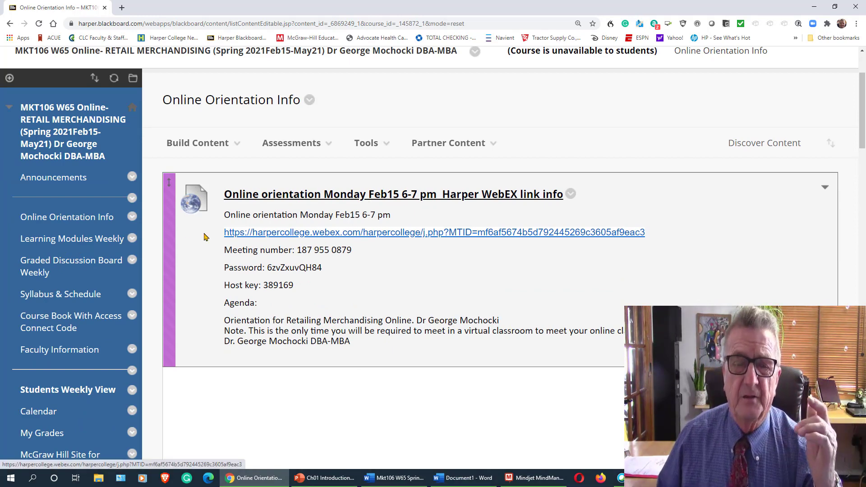
mouse_move(72, 238)
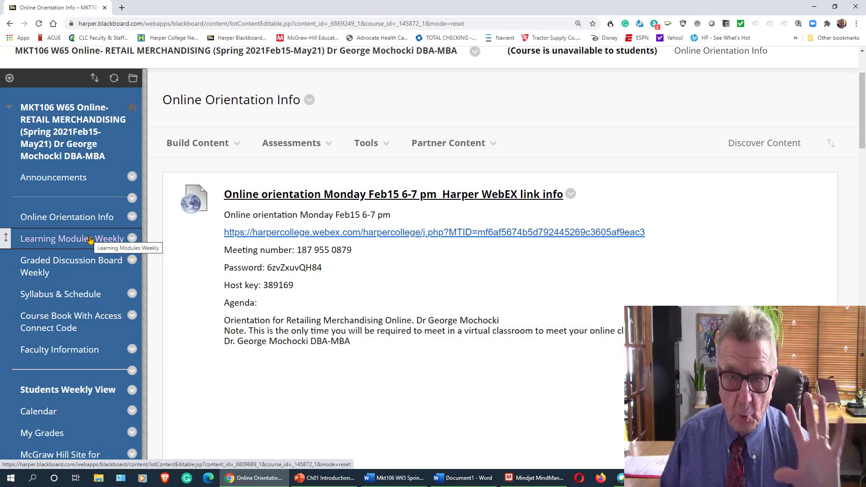
mouse_move(71, 266)
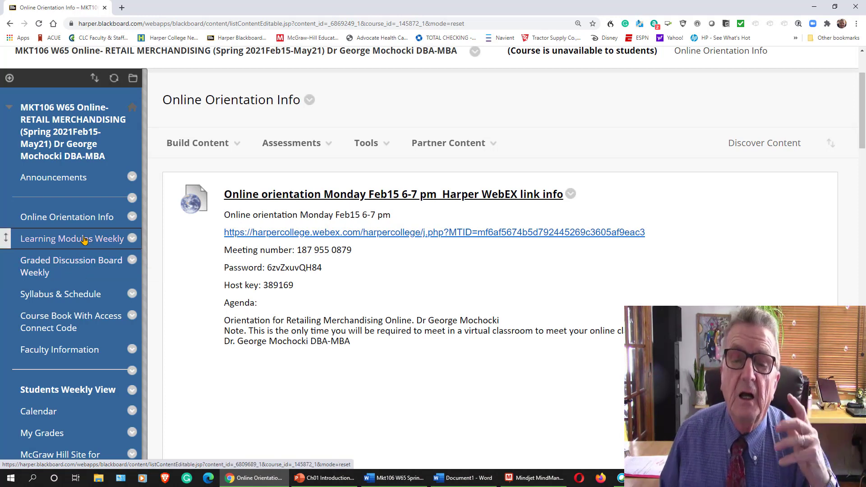
mouse_move(72, 239)
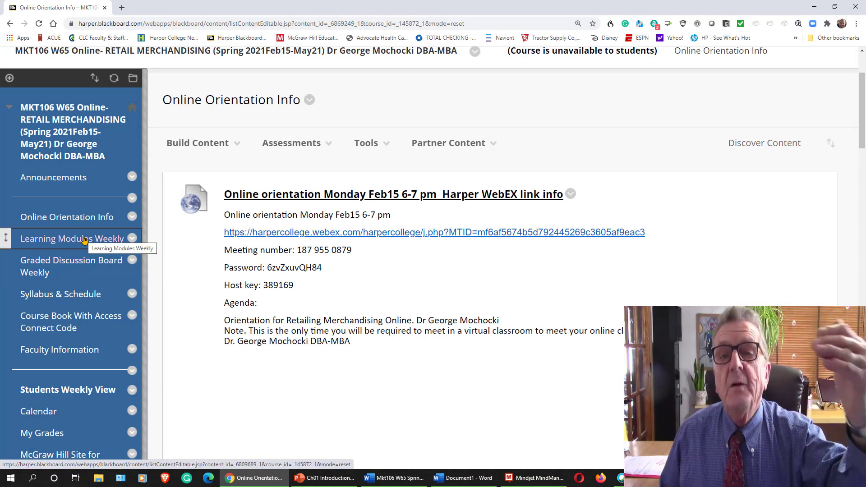
mouse_move(230, 215)
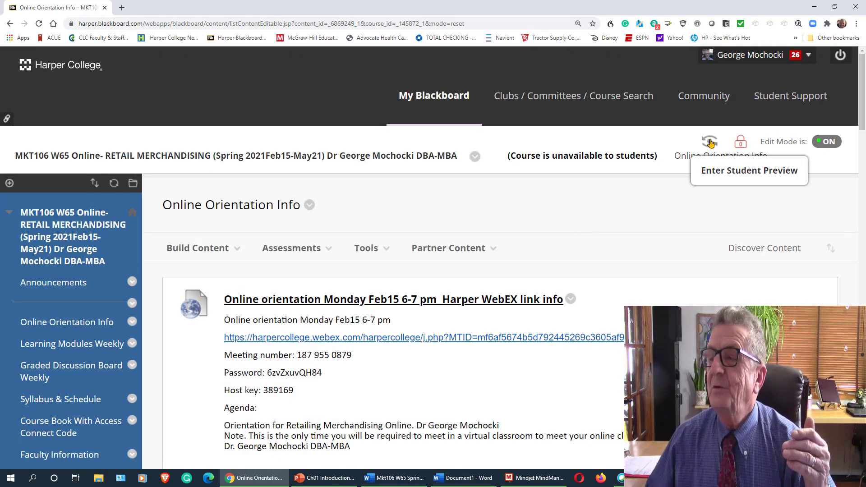
mouse_move(709, 141)
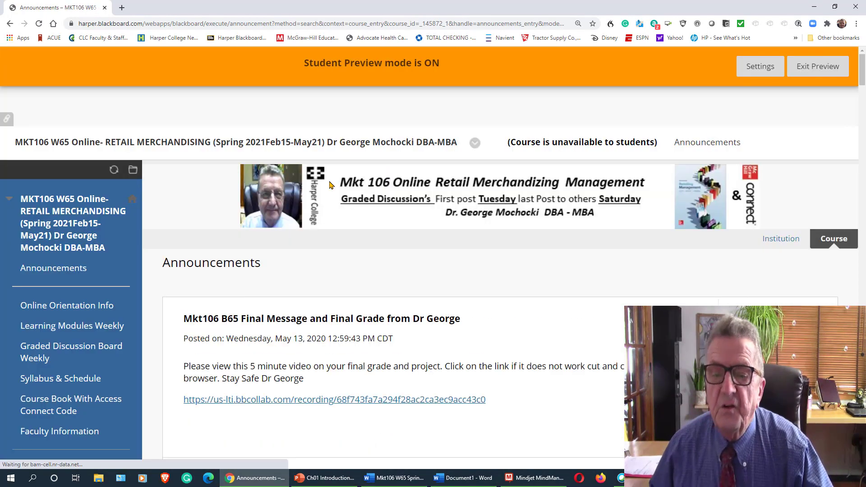
- Scroll through the Announcements page as it appears to students
scroll(down, 3)
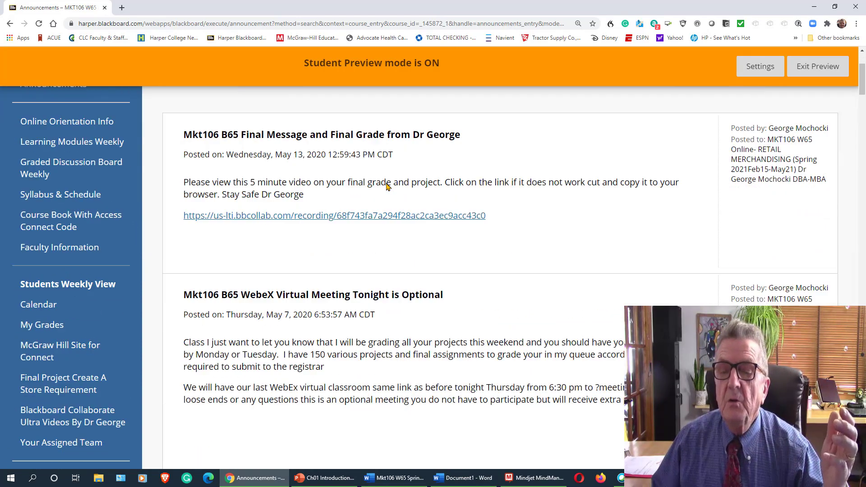
scroll(up, 3)
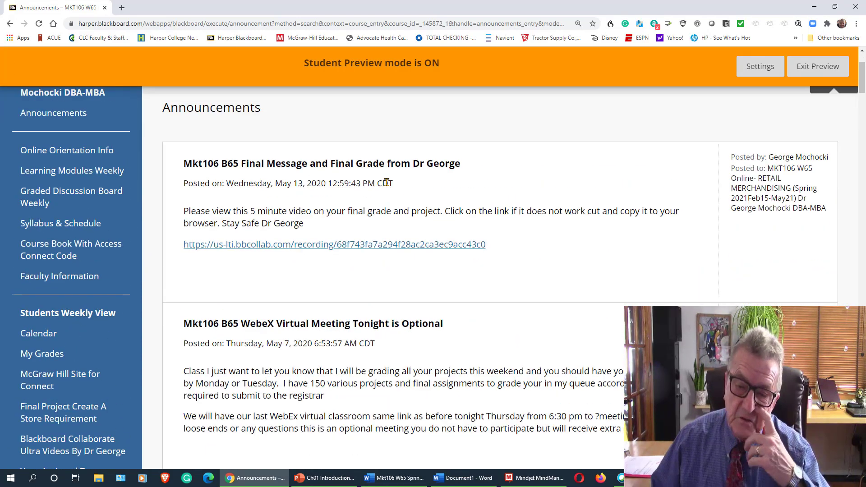
scroll(down, 3)
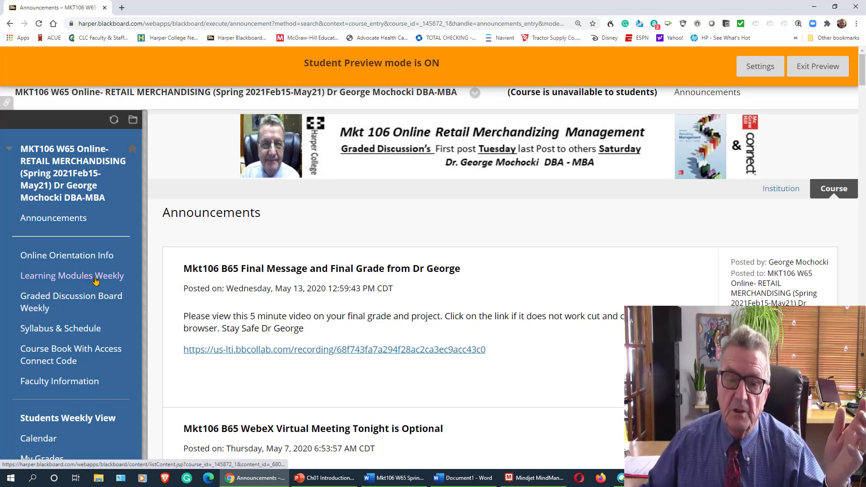
- Open Learning Modules Weekly and review the Week 1 orientation, discussion, quiz and reflection items
click(71, 275)
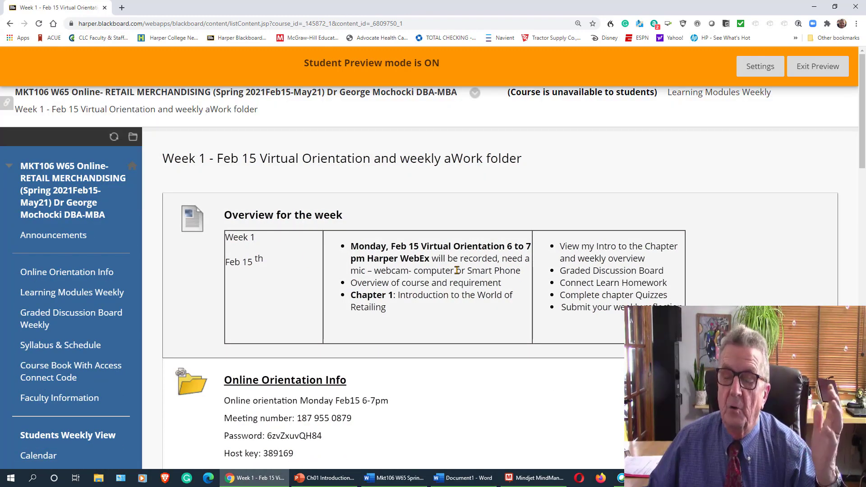
scroll(down, 3)
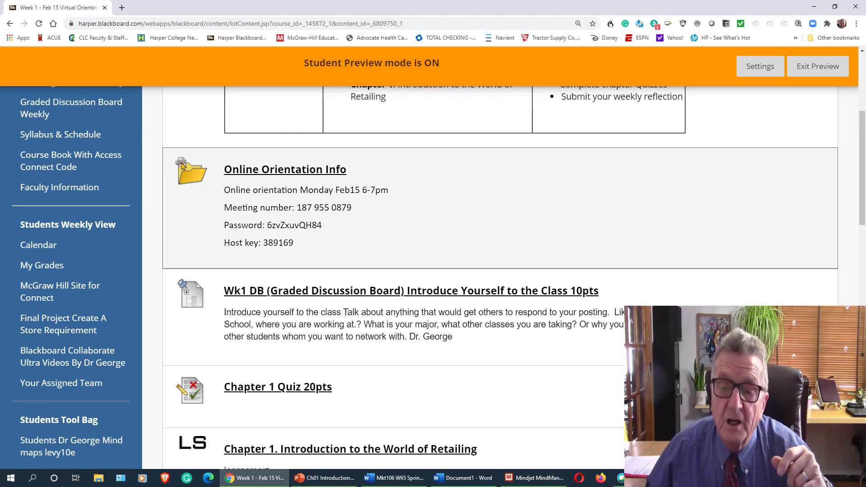
mouse_move(177, 197)
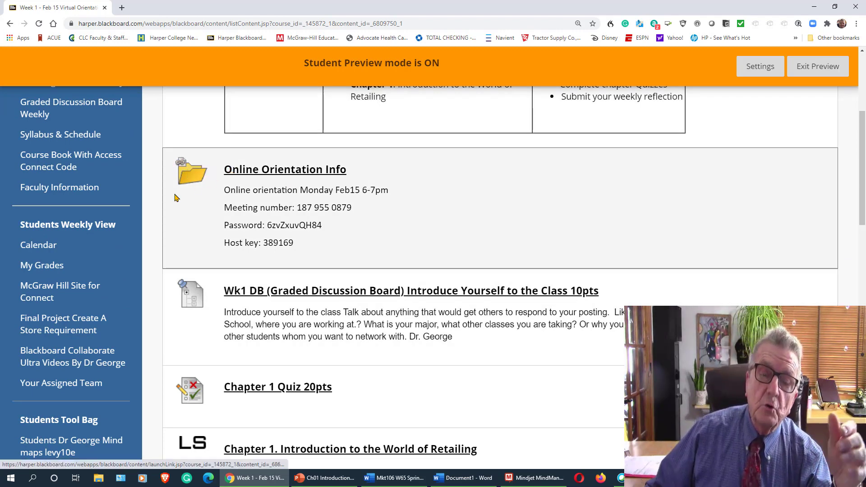
mouse_move(63, 317)
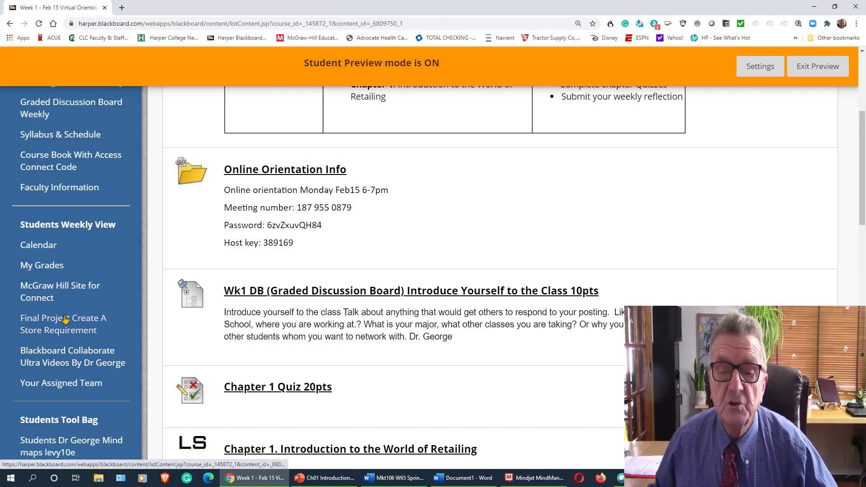
scroll(up, 3)
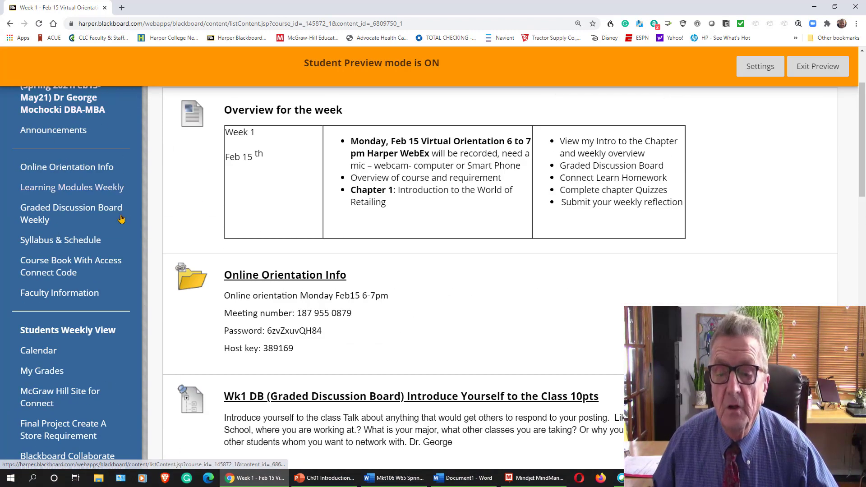
mouse_move(132, 256)
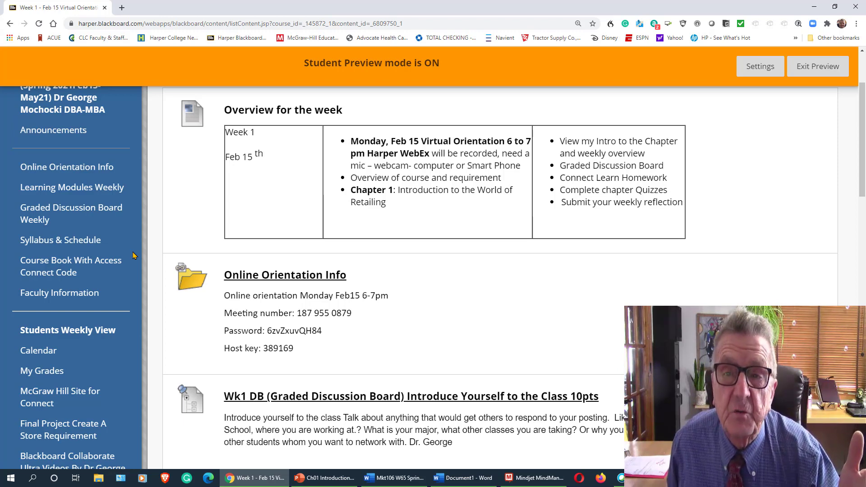
mouse_move(171, 268)
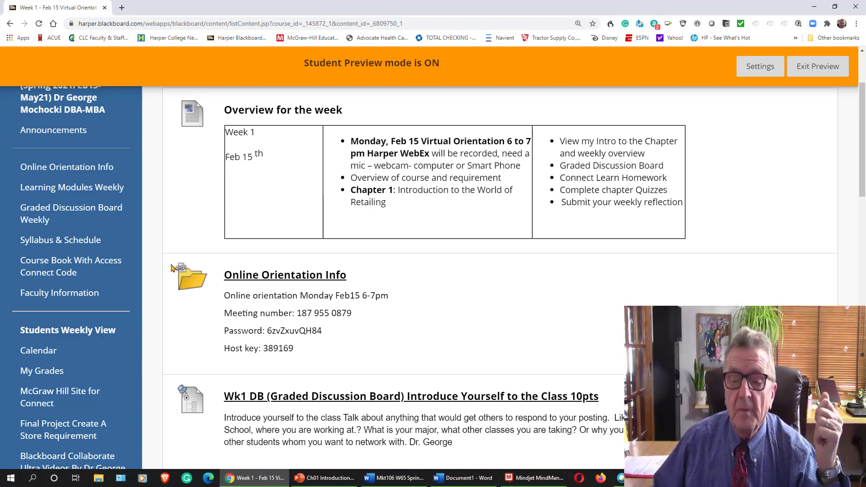
scroll(down, 3)
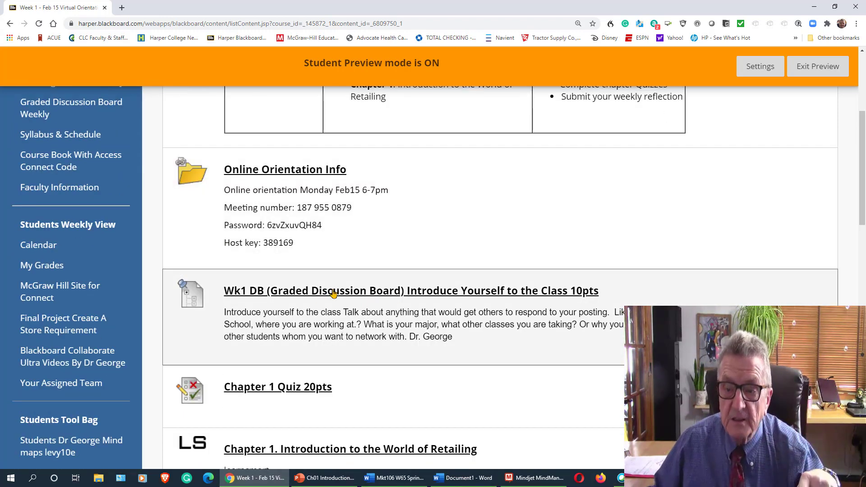
mouse_move(334, 298)
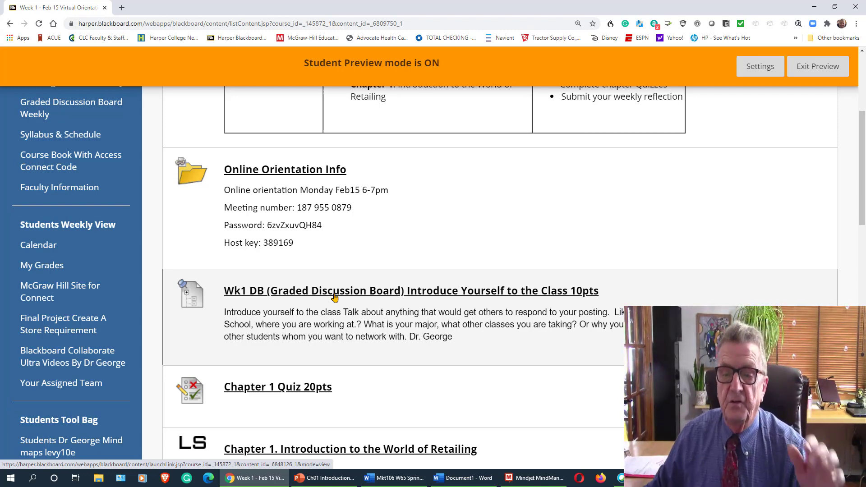
scroll(down, 3)
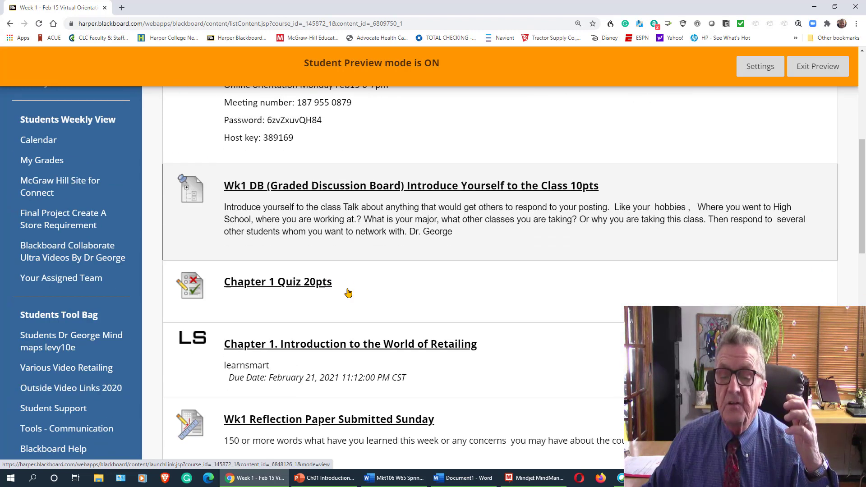
mouse_move(304, 187)
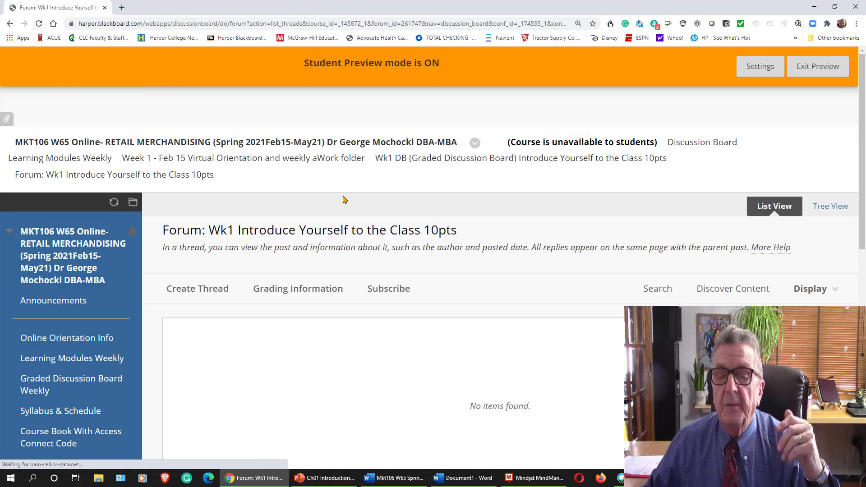
- Scroll back up to the Wk1 Introduce Yourself to the Class 10pts forum link
scroll(up, 3)
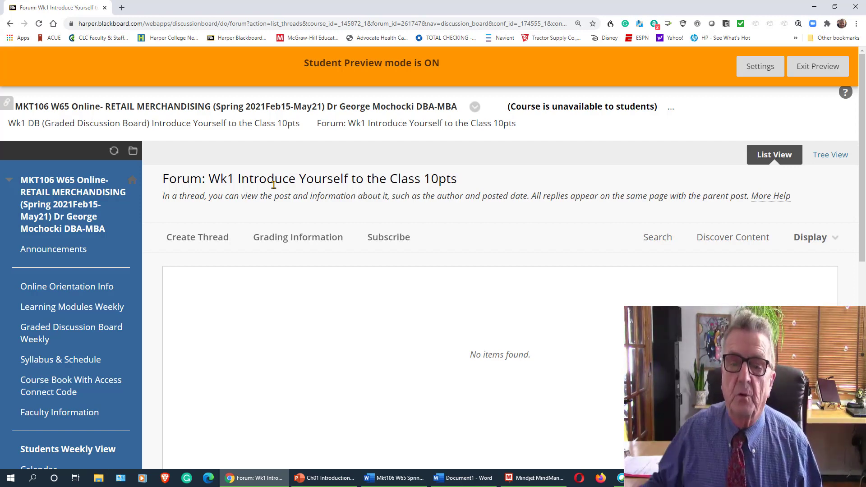
- Start a new thread with the subject 'hi George from Chicago'
click(197, 236)
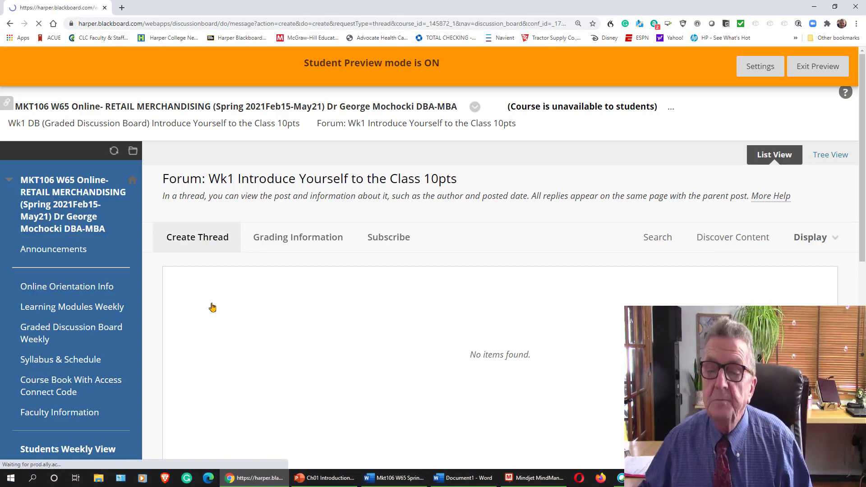
click(197, 236)
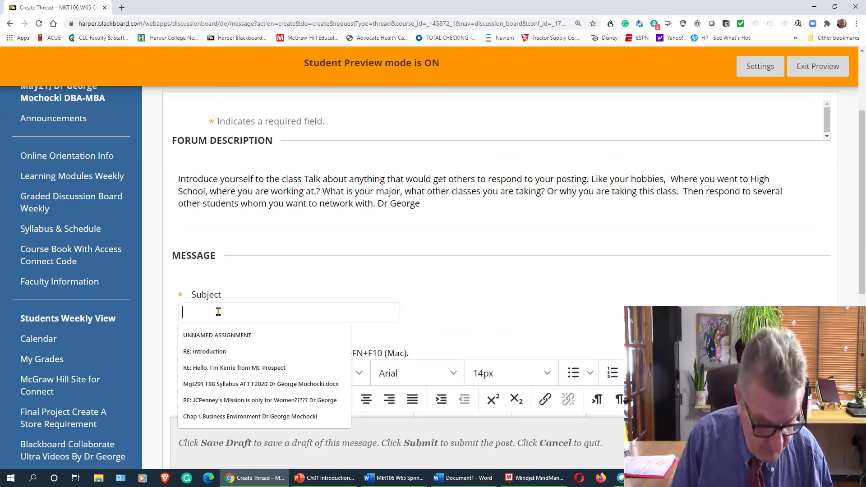
text(Hi la)
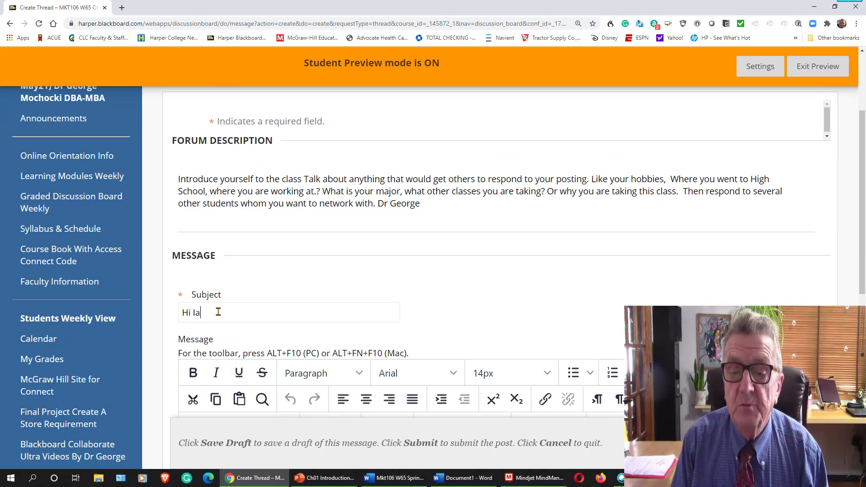
key(Backspace)
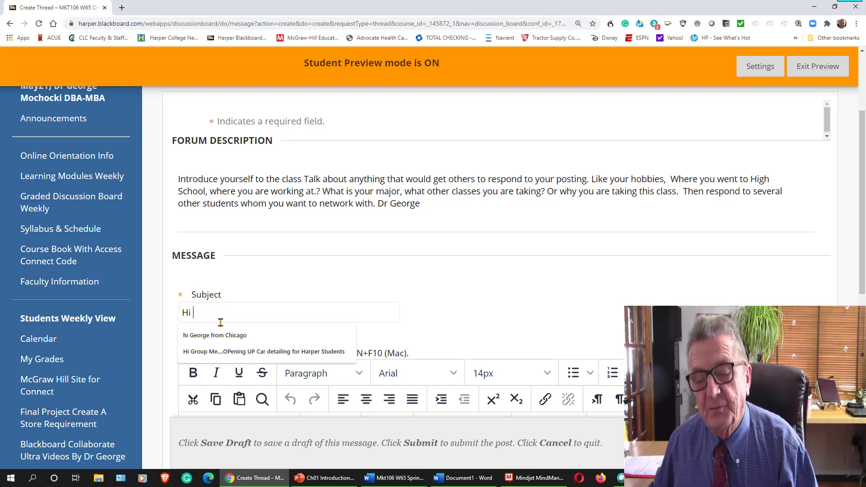
click(214, 335)
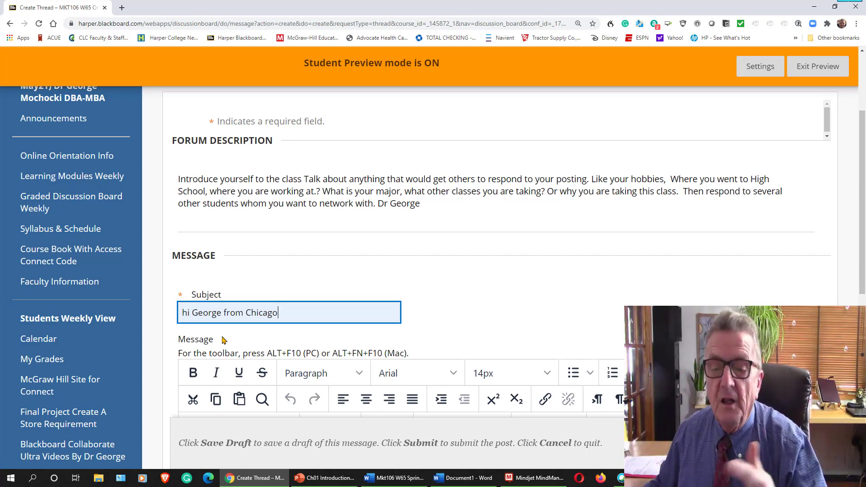
- Write 'I speak Polish' in the thread message
scroll(down, 3)
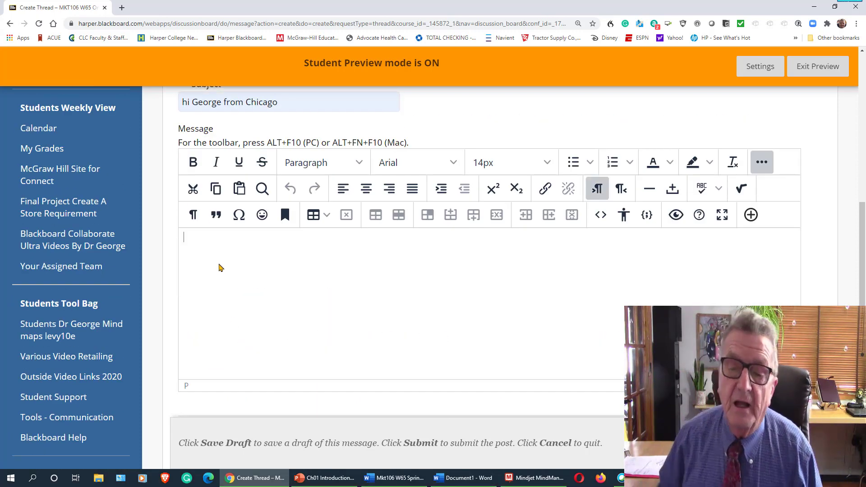
text(I s)
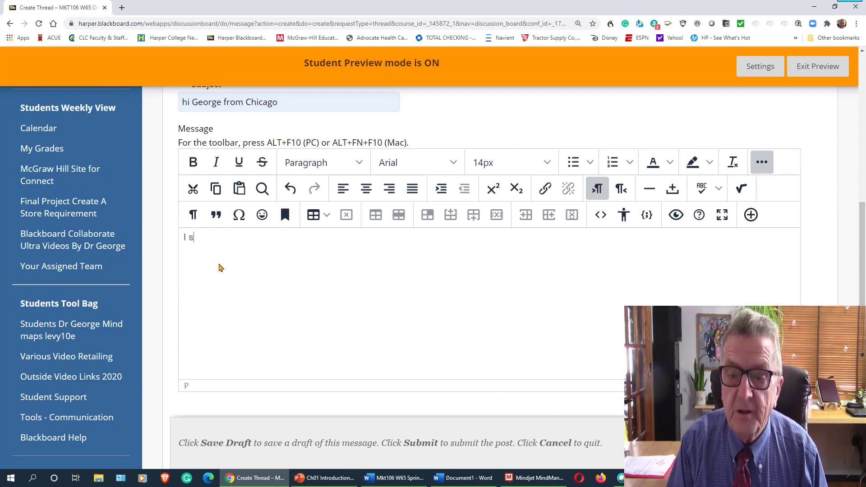
text(peak)
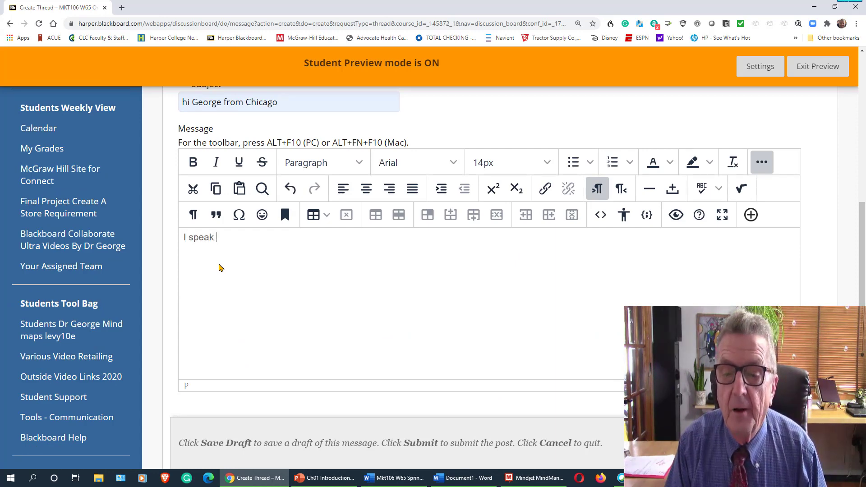
text(Polish)
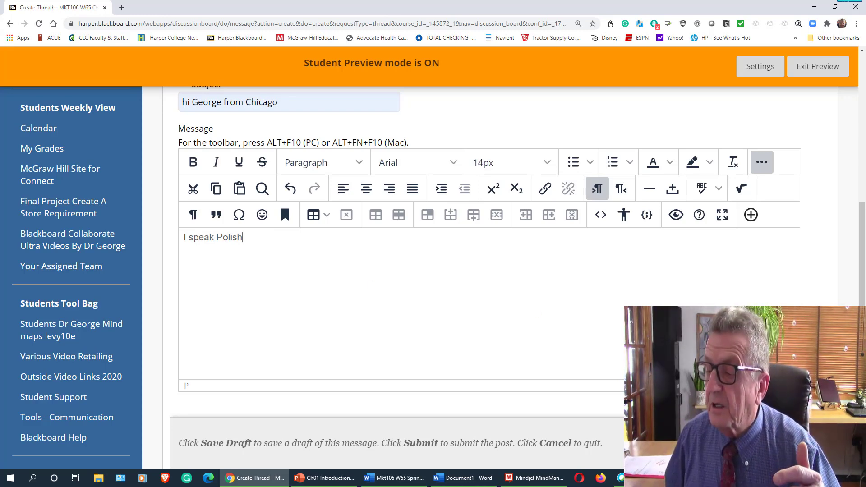
- Submit the 'hi George from Chicago' thread and review the resulting thread list
click(420, 443)
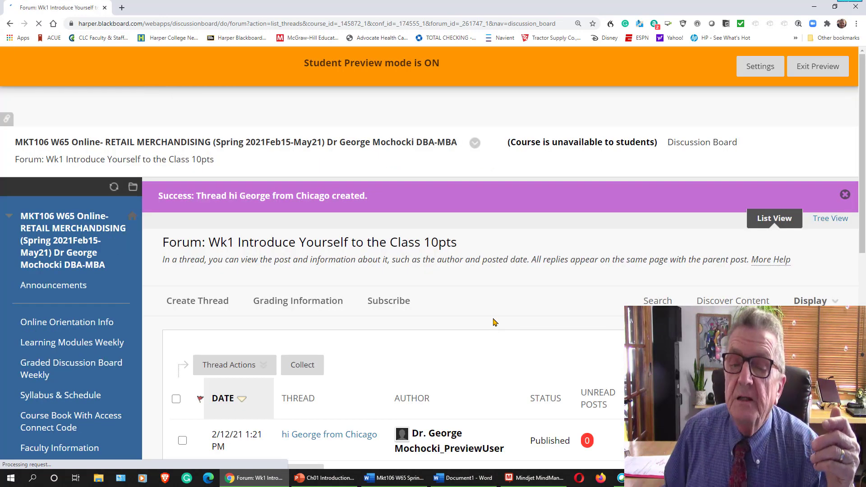
scroll(down, 3)
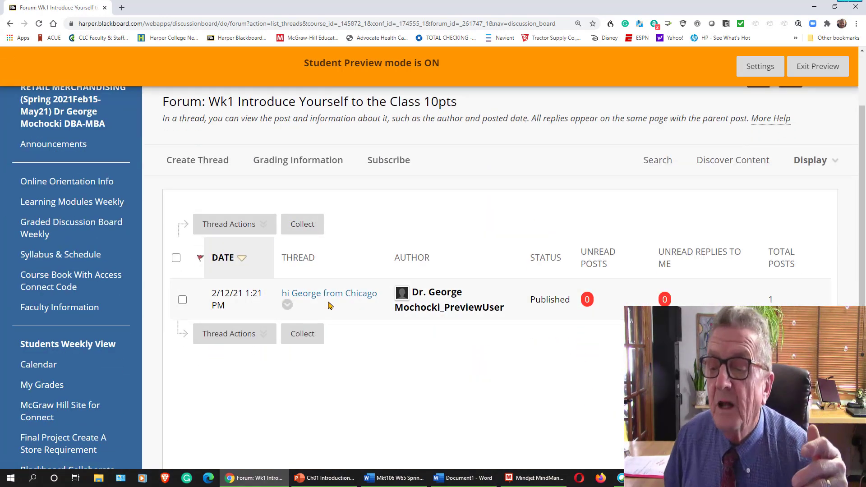
mouse_move(329, 293)
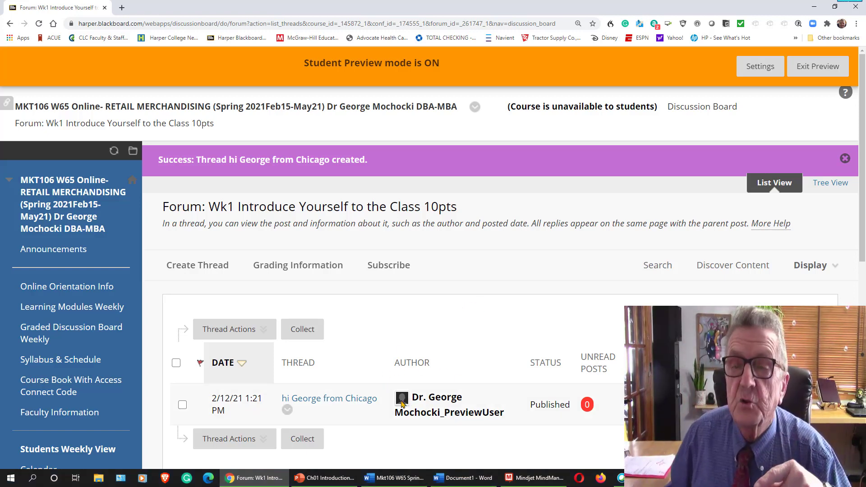
mouse_move(534, 286)
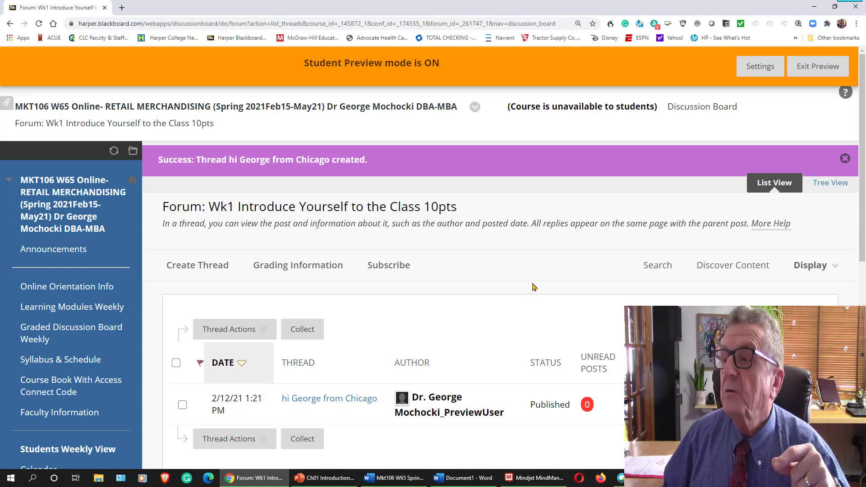
mouse_move(453, 212)
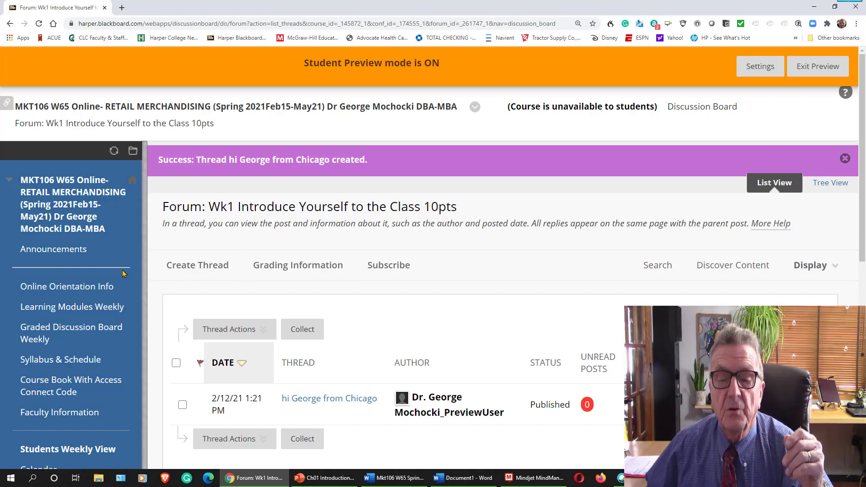
mouse_move(401, 101)
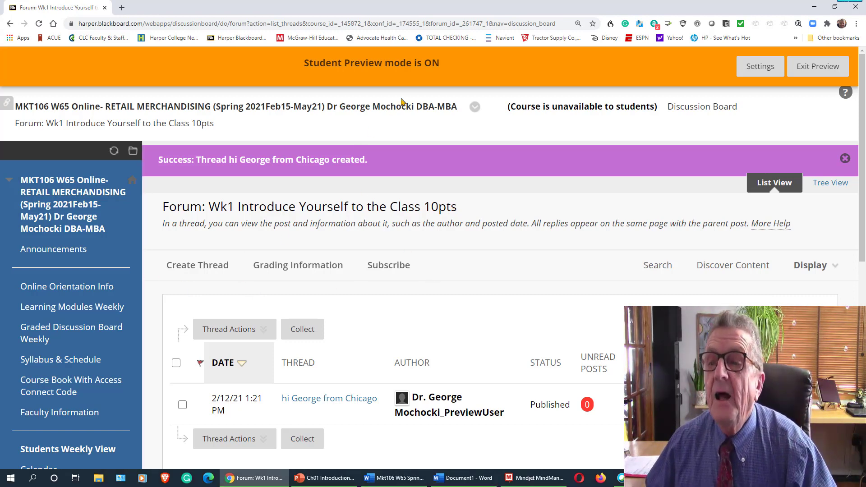
mouse_move(66, 286)
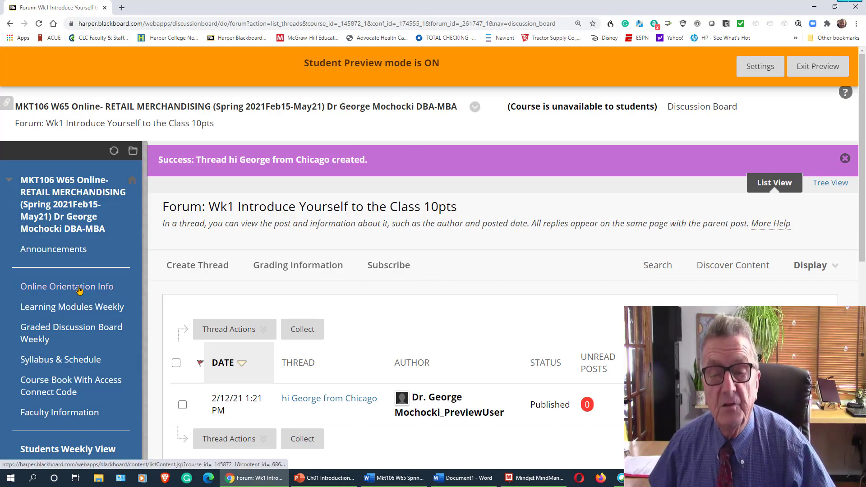
scroll(down, 3)
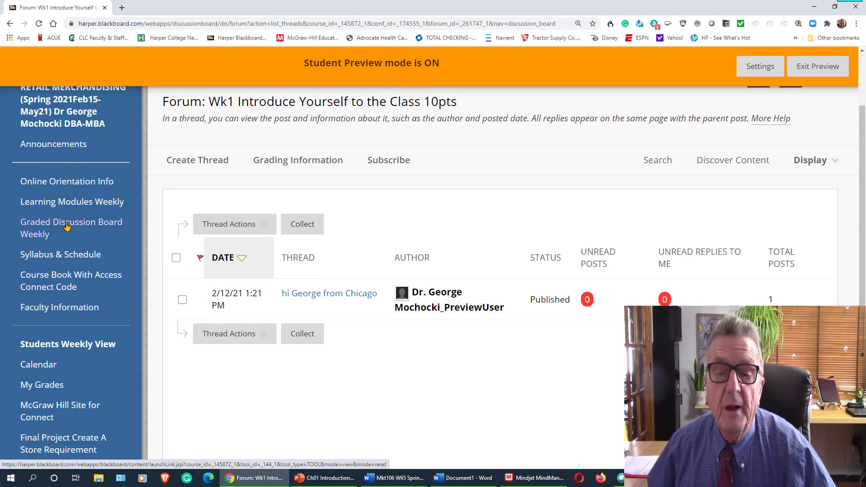
mouse_move(71, 227)
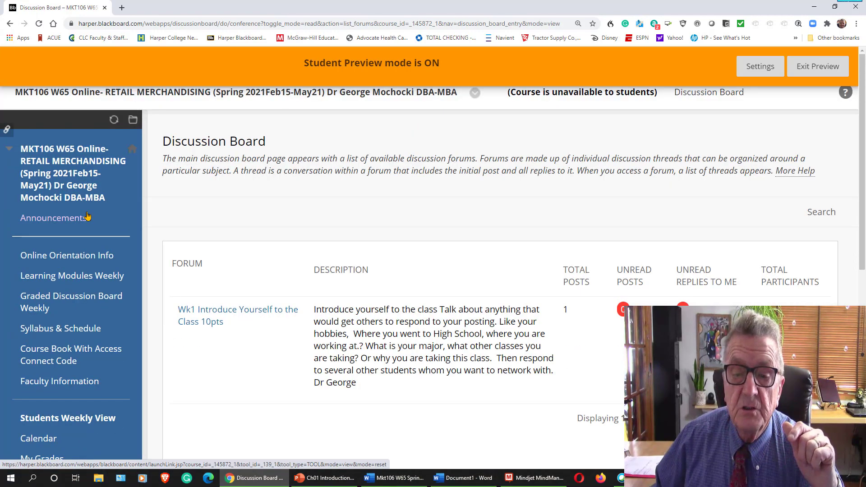
scroll(down, 3)
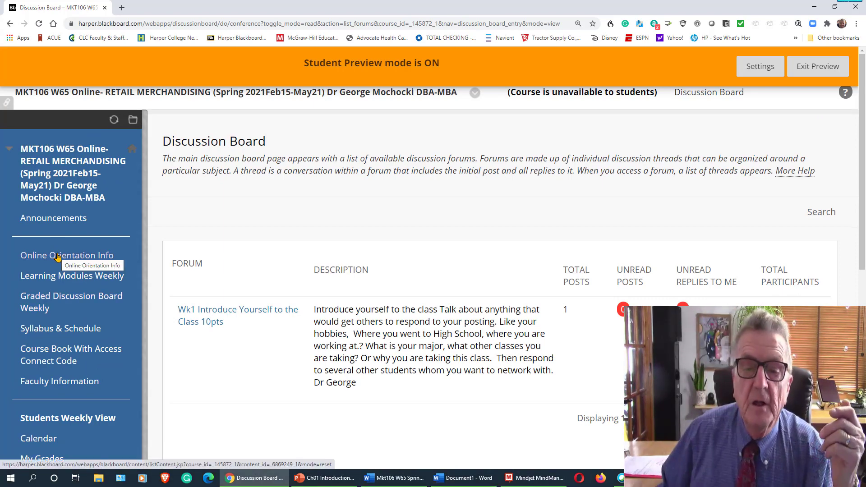
mouse_move(64, 302)
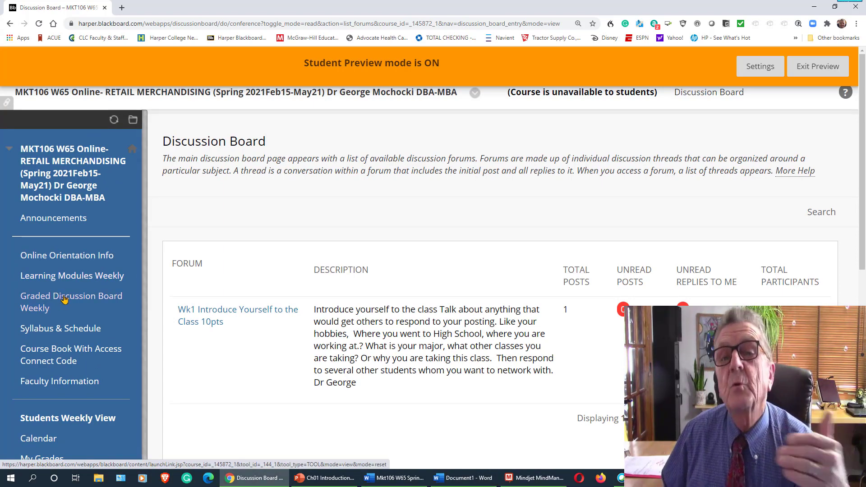
mouse_move(72, 275)
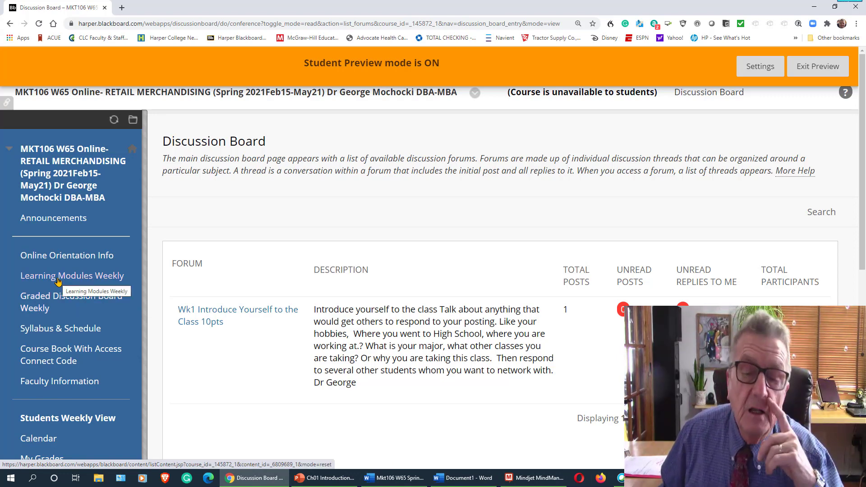
- Reopen the Week 1 orientation folder from Learning Modules Weekly and scroll through its items
click(71, 276)
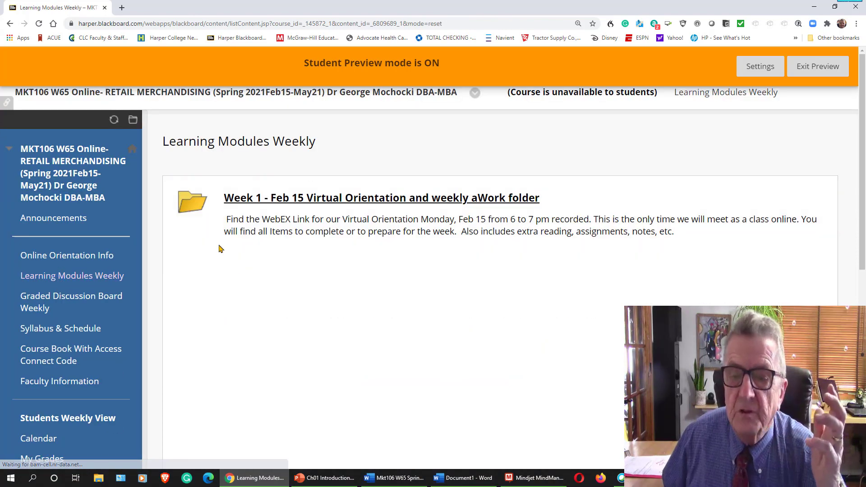
click(381, 197)
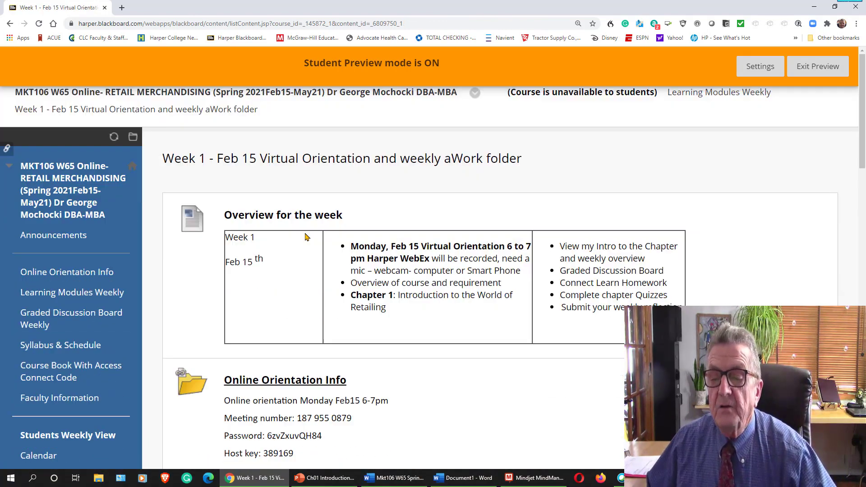
scroll(down, 3)
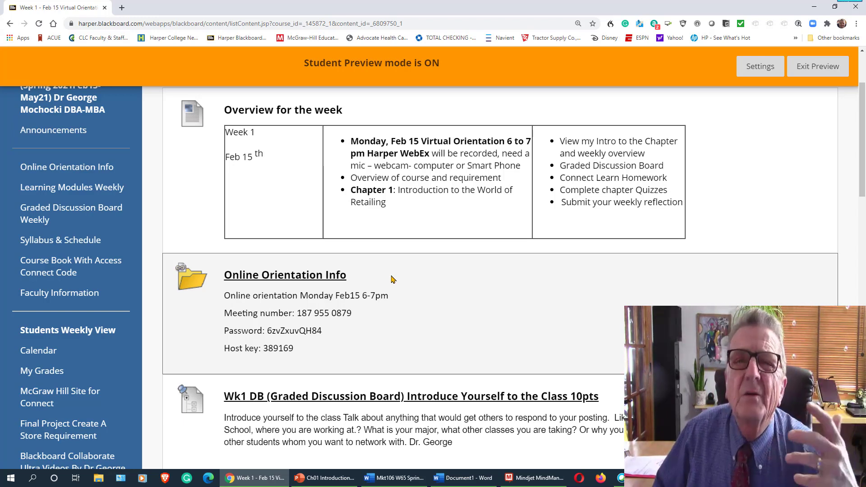
scroll(down, 3)
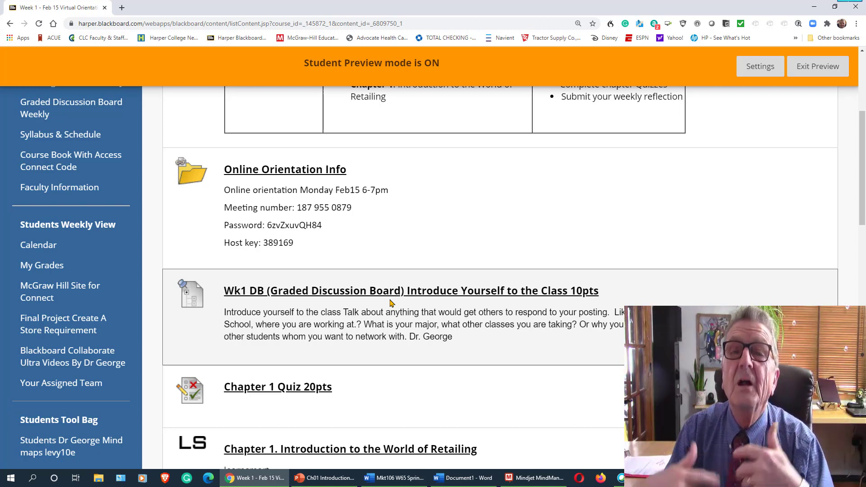
scroll(down, 3)
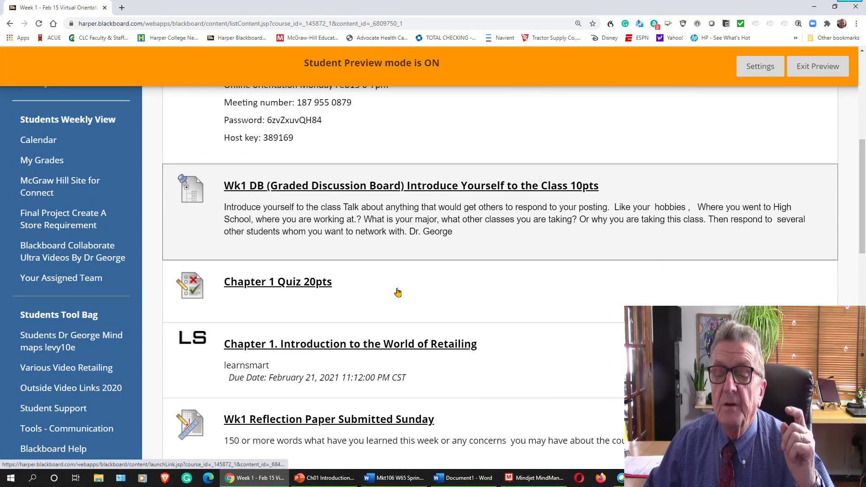
mouse_move(313, 352)
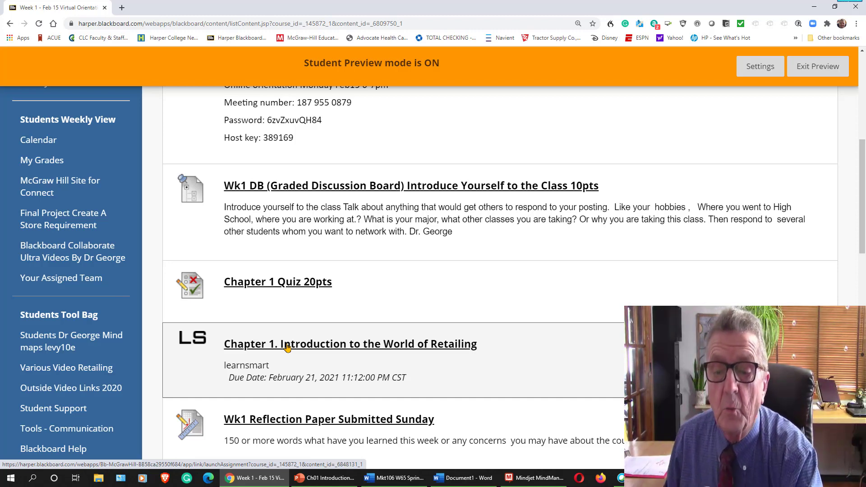
mouse_move(276, 353)
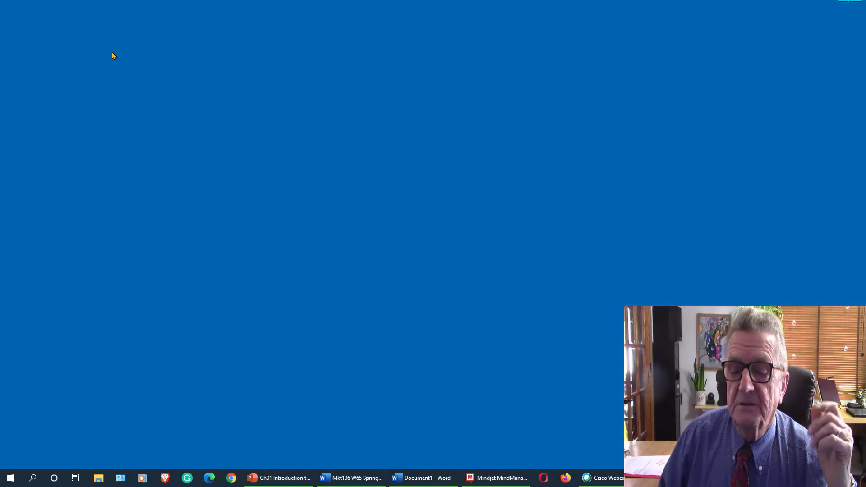
mouse_move(276, 272)
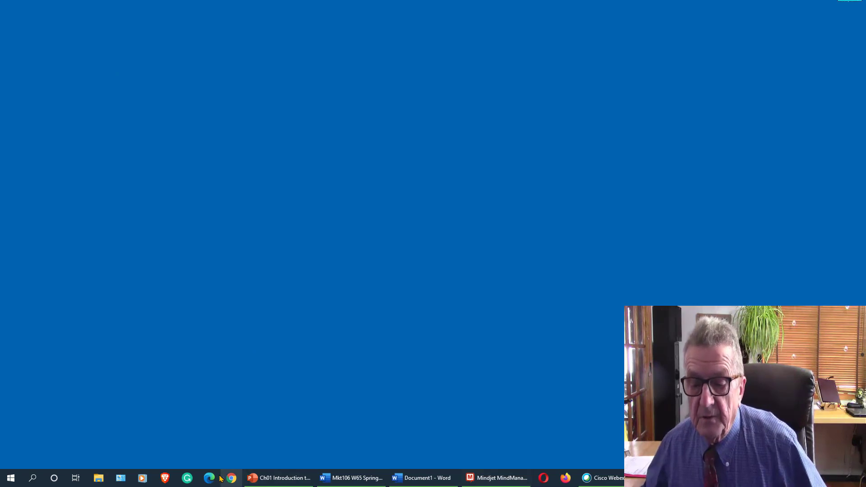
- Relaunch Chrome, enter MKT106 W65 from My Courses, and open Learning Modules Weekly
click(230, 478)
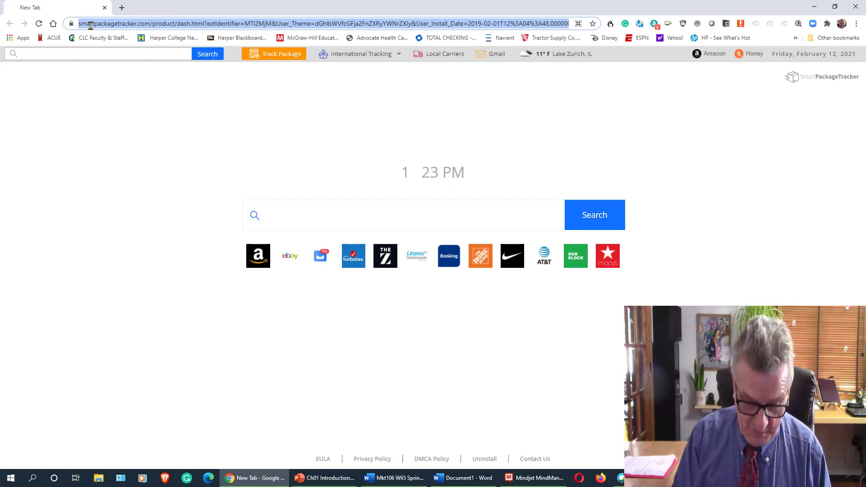
click(242, 38)
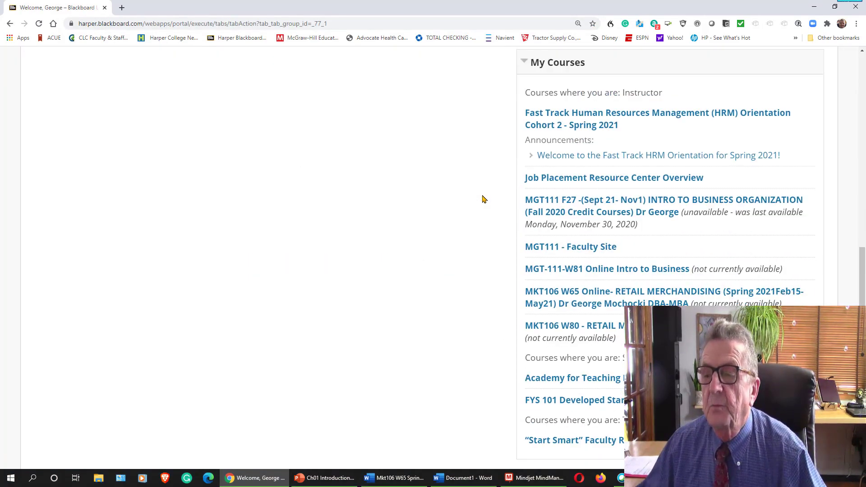
mouse_move(580, 264)
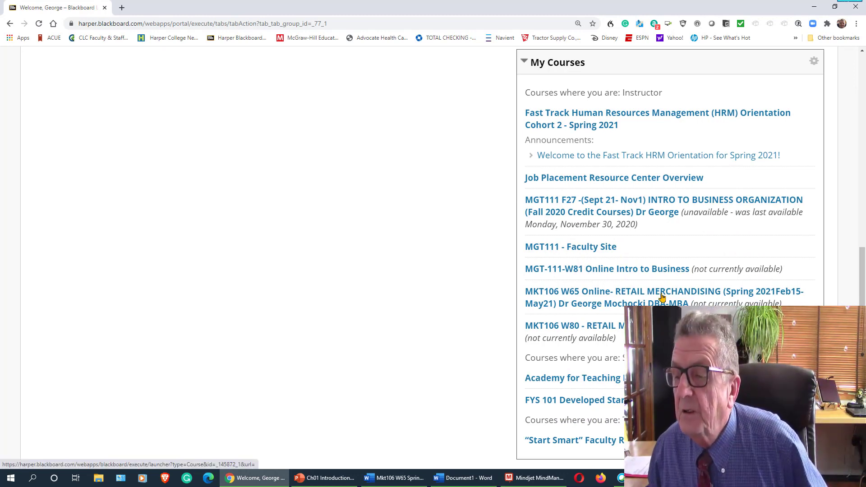
click(658, 155)
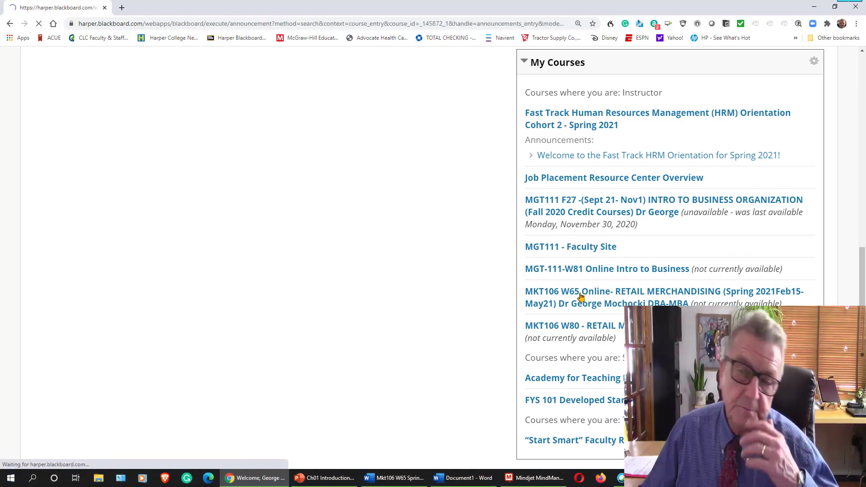
click(580, 291)
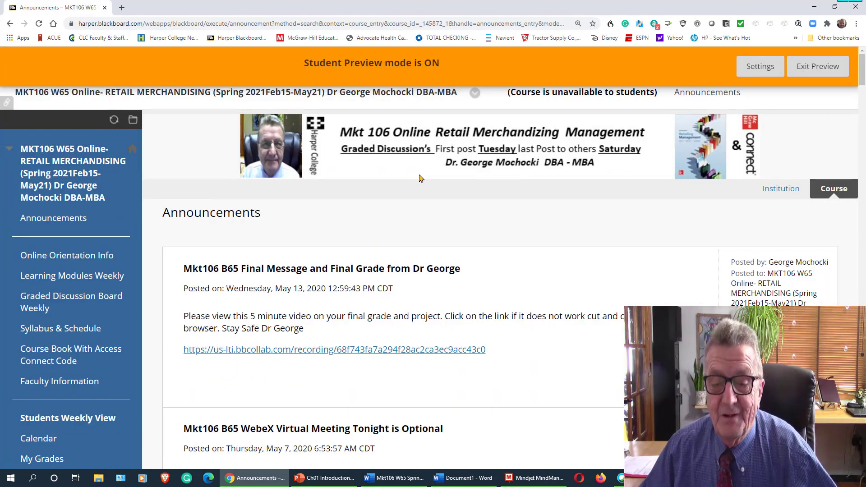
scroll(down, 3)
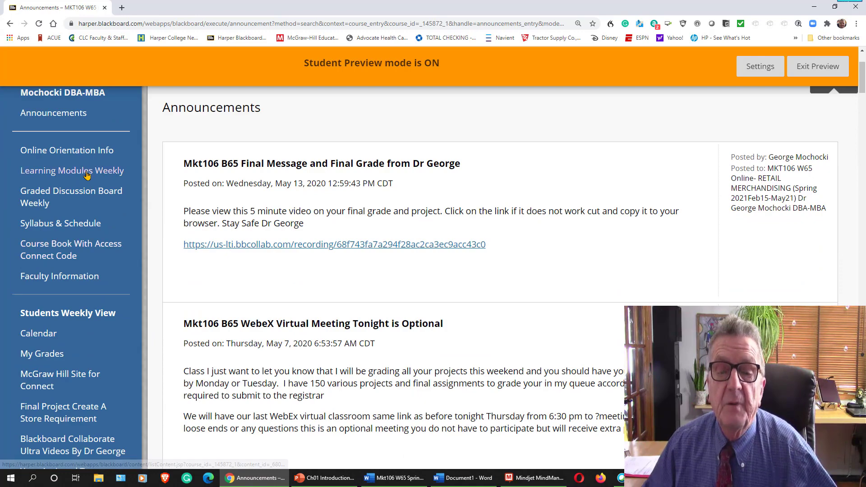
click(72, 170)
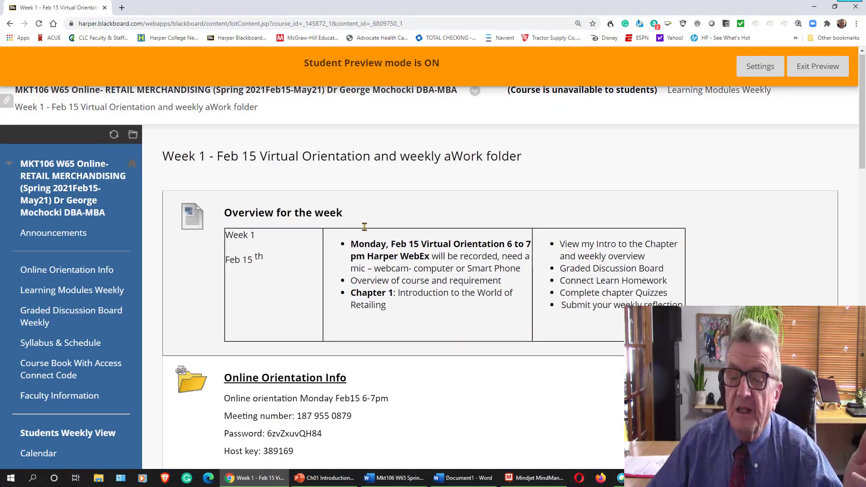
scroll(down, 3)
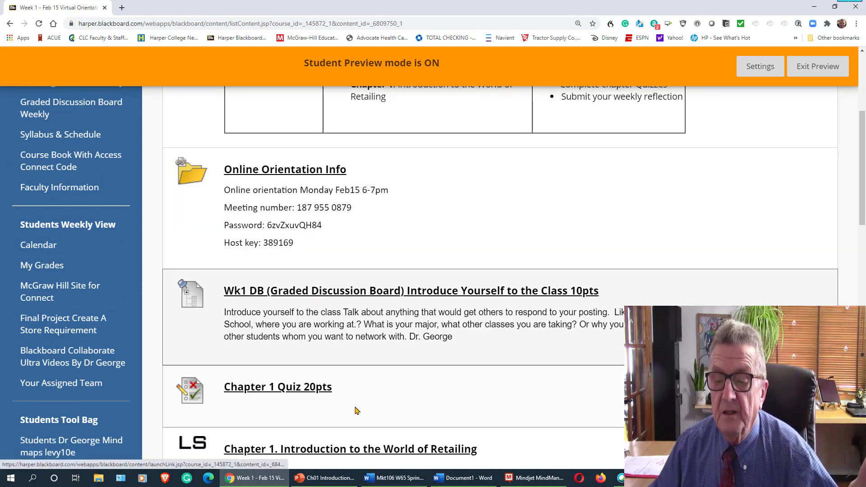
mouse_move(292, 389)
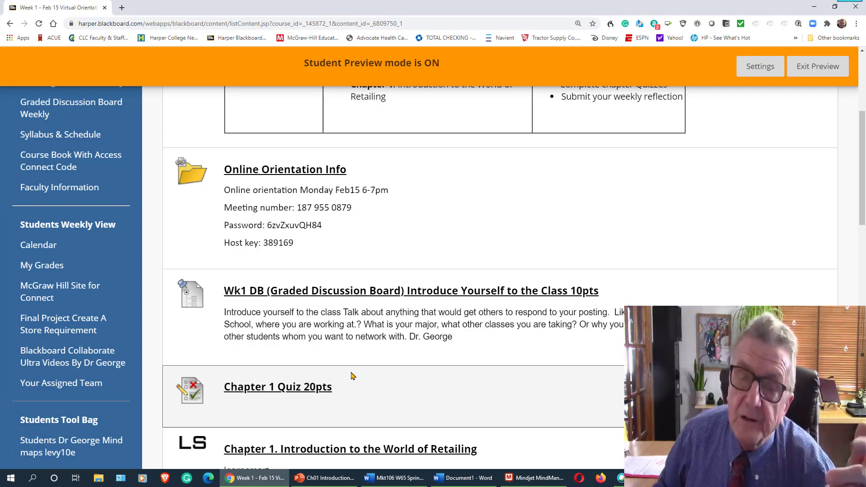
scroll(down, 3)
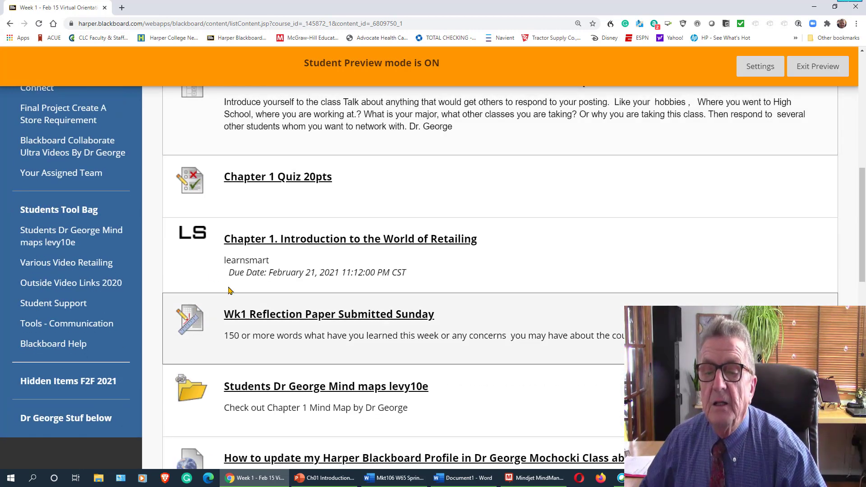
mouse_move(329, 313)
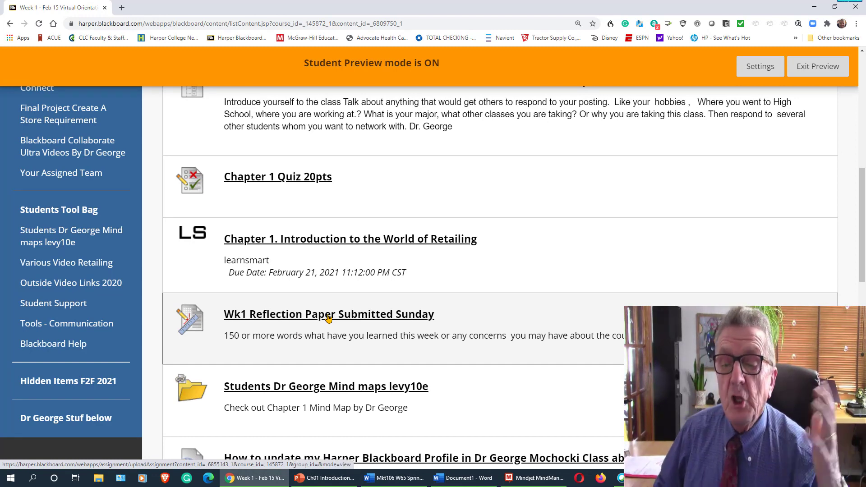
- Submit the text reflection "I learn a lot" for the Wk1 Reflection Paper assignment
click(328, 313)
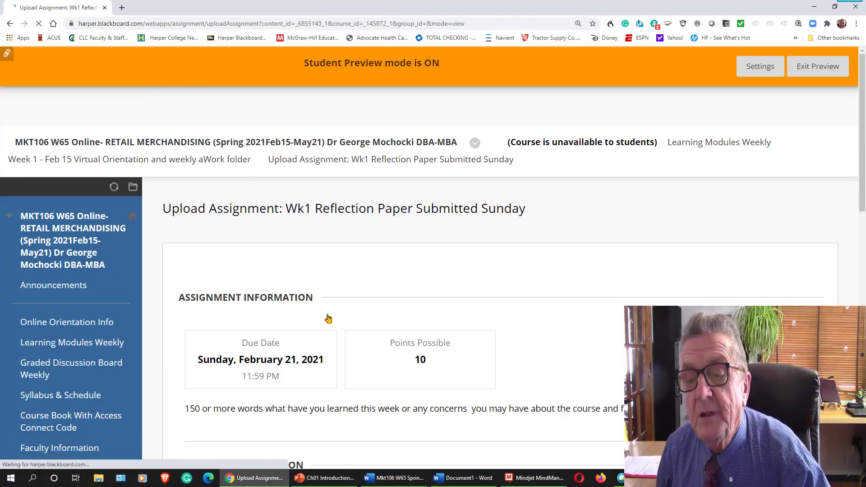
scroll(down, 3)
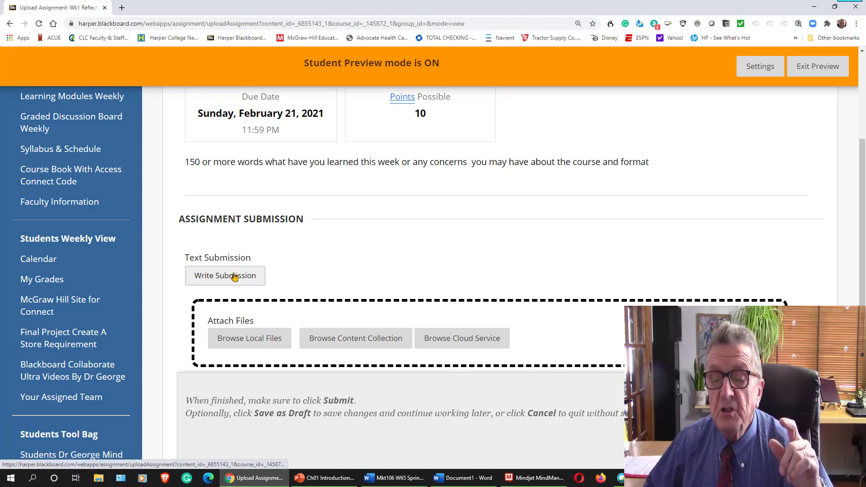
mouse_move(249, 338)
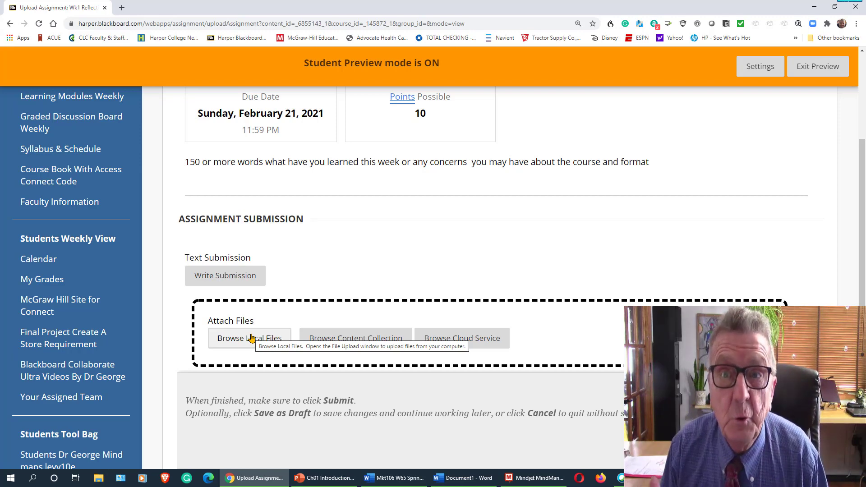
mouse_move(267, 341)
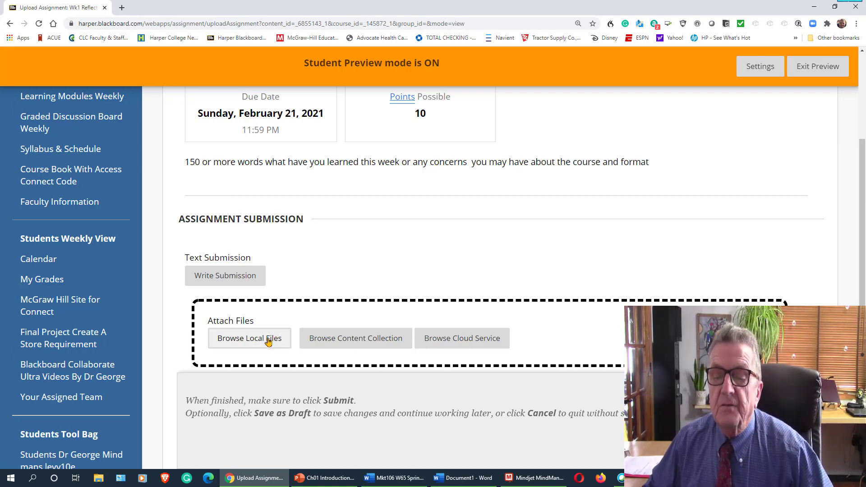
mouse_move(248, 337)
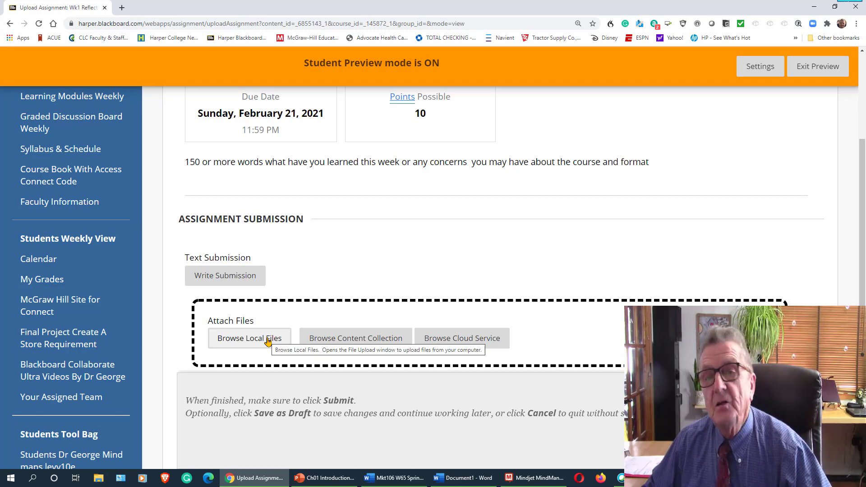
mouse_move(225, 275)
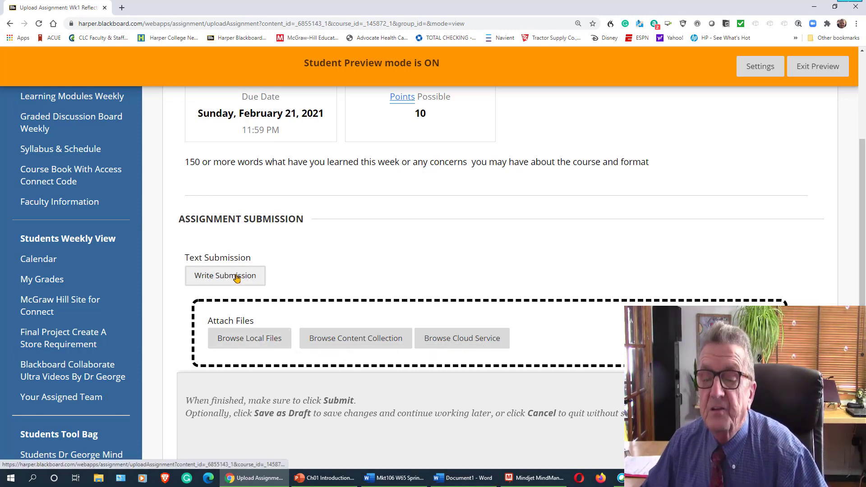
click(224, 276)
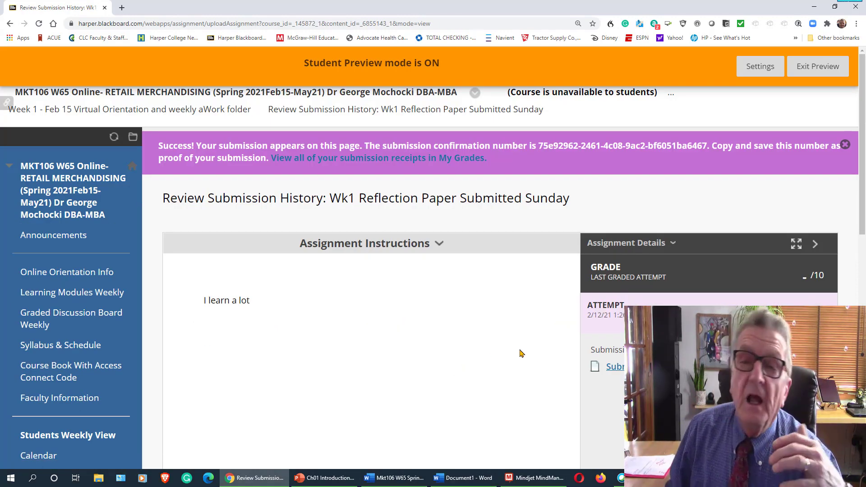
mouse_move(354, 361)
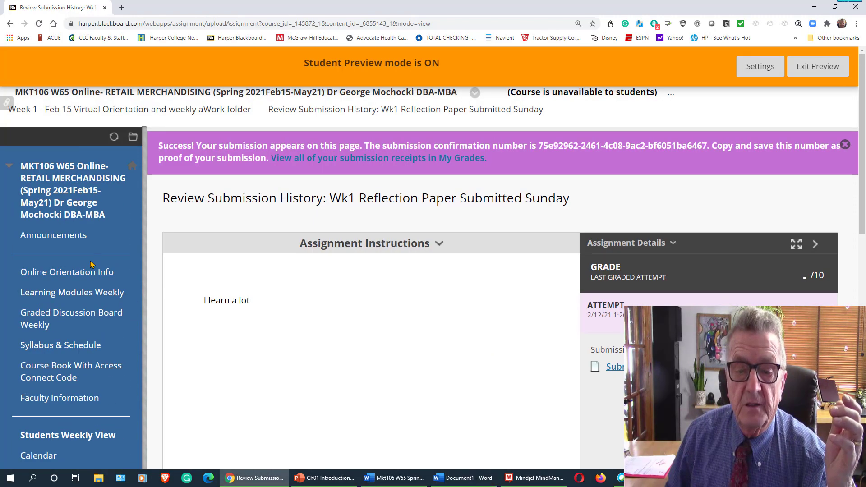
mouse_move(71, 319)
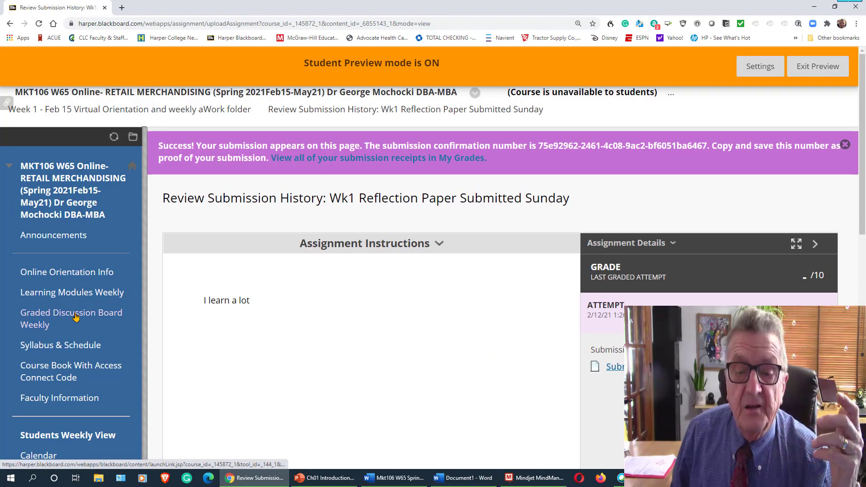
- Go back to Learning Modules Weekly and scroll to the Week 1 reflection paper and mind maps folder
click(72, 292)
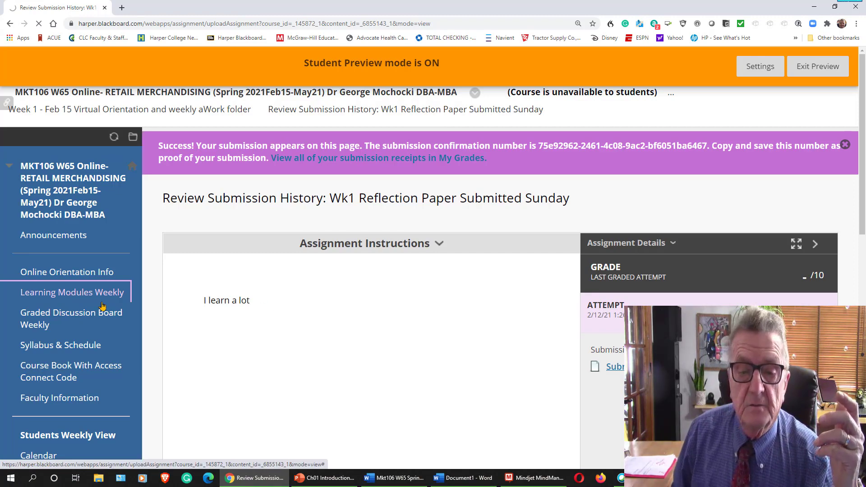
click(71, 291)
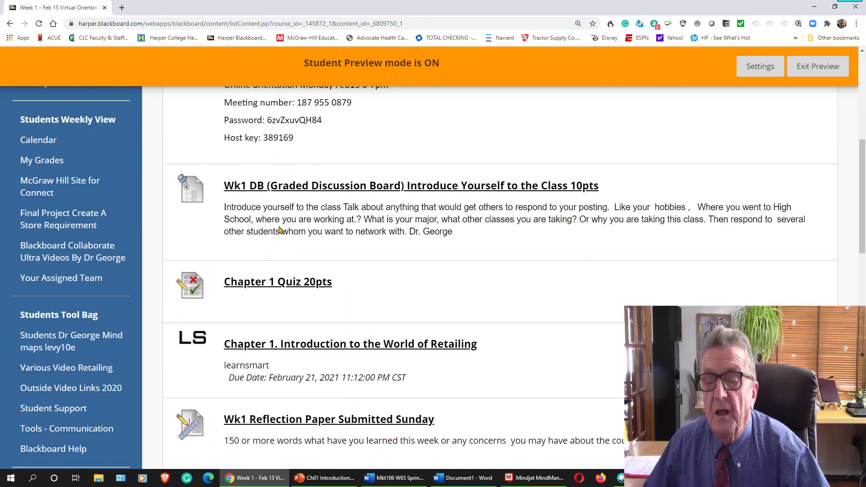
scroll(down, 3)
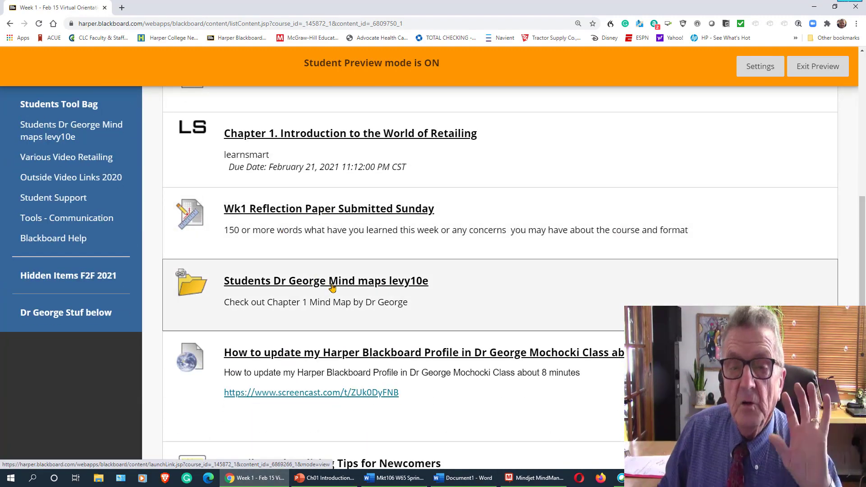
- Download the Lesson 1 Retailing Management mind map PDF from the Dr George mind maps folder and open it
click(325, 280)
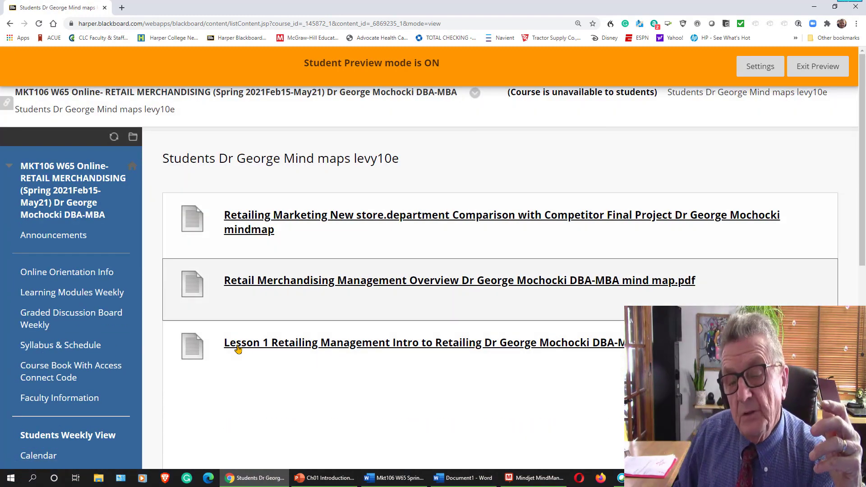
mouse_move(293, 320)
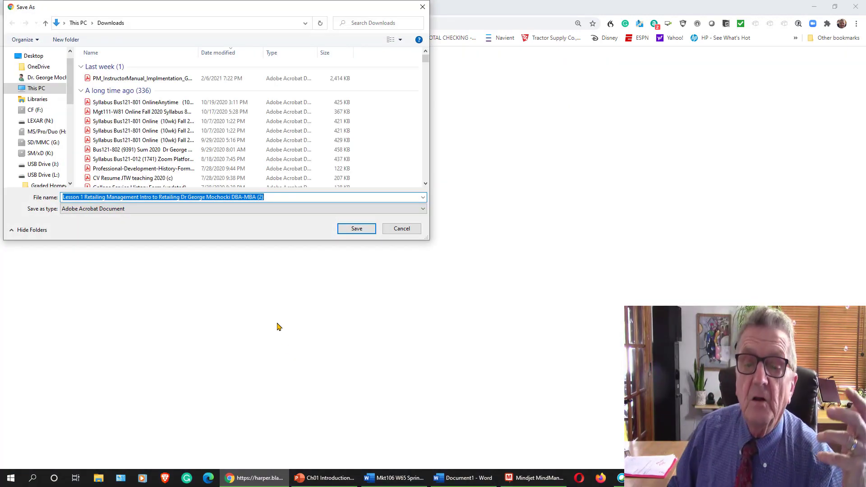
click(356, 228)
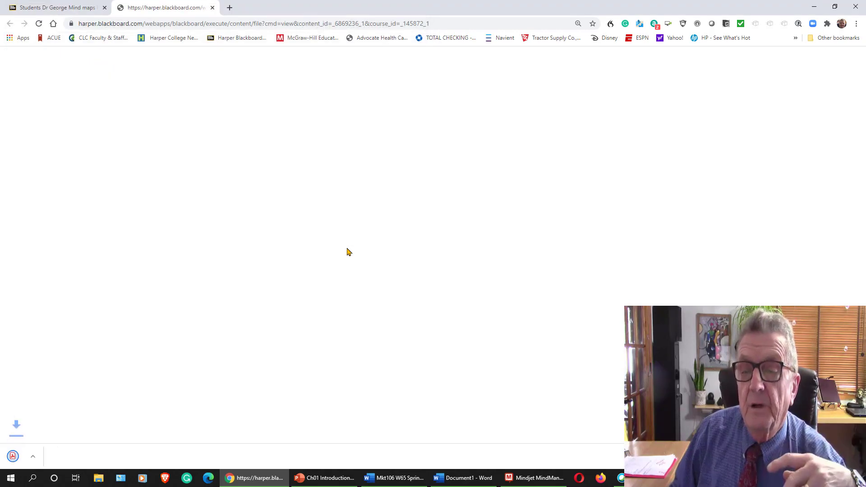
click(15, 426)
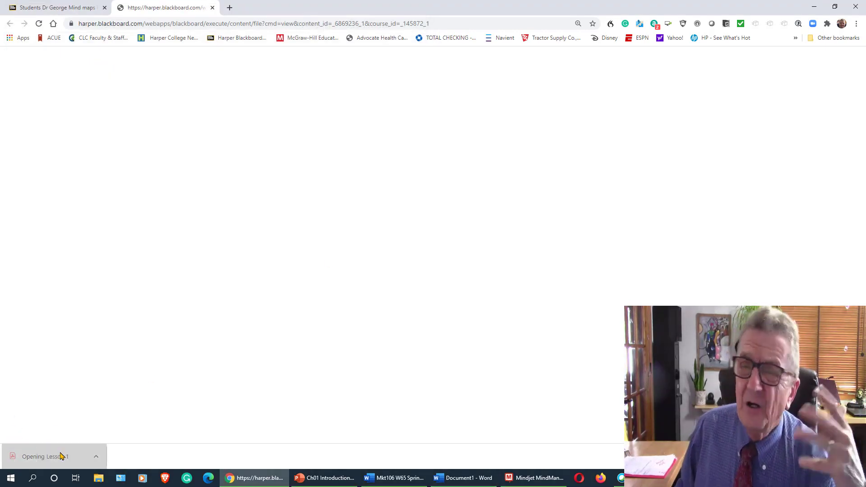
click(41, 456)
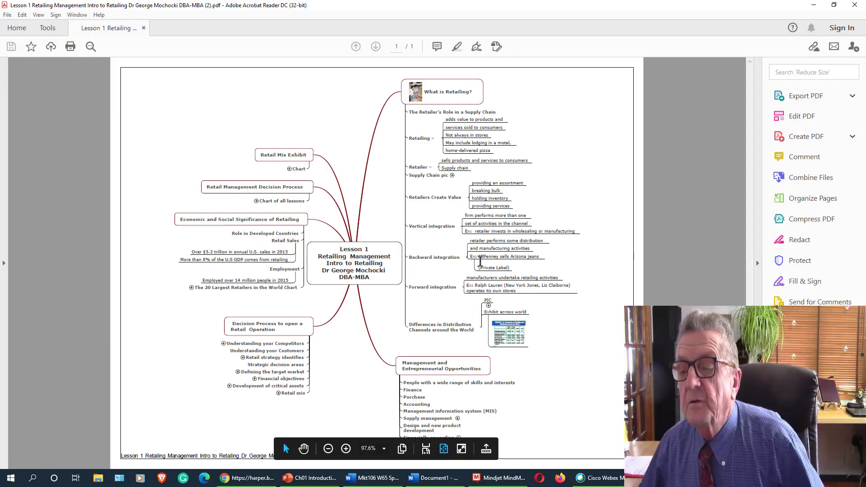
mouse_move(491, 145)
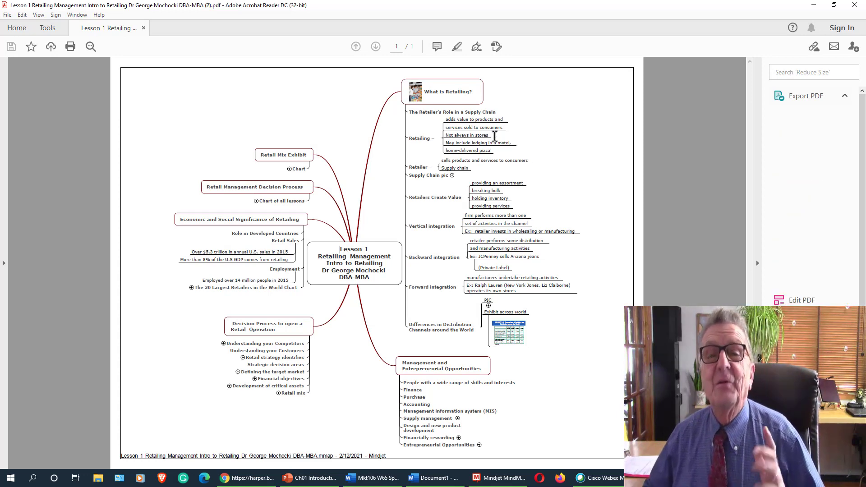
- Expand Export PDF in Acrobat Reader's Tools pane to show conversion to Microsoft Word
click(805, 95)
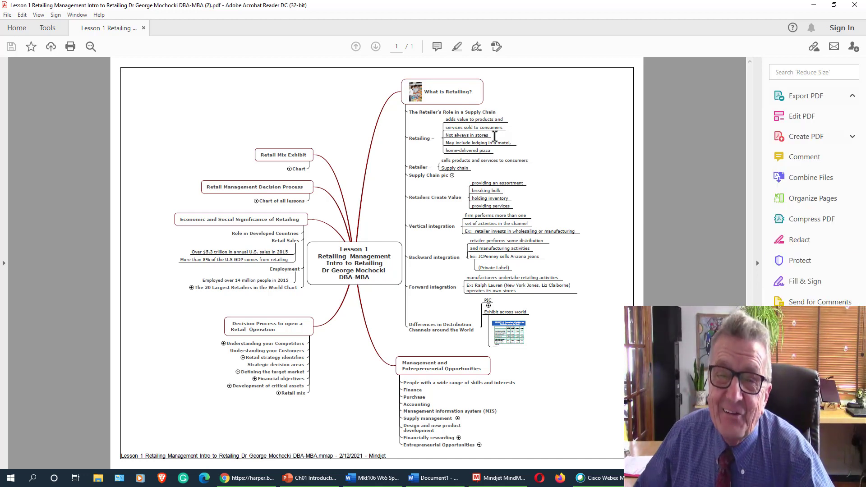
click(804, 96)
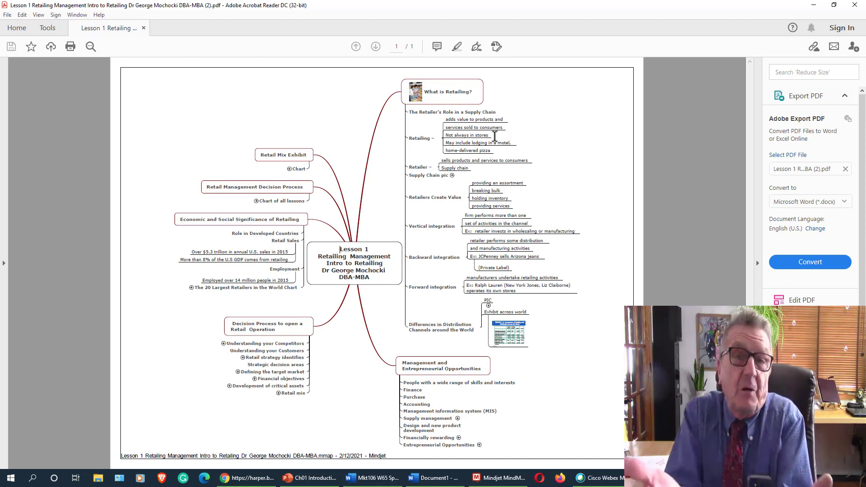
mouse_move(559, 74)
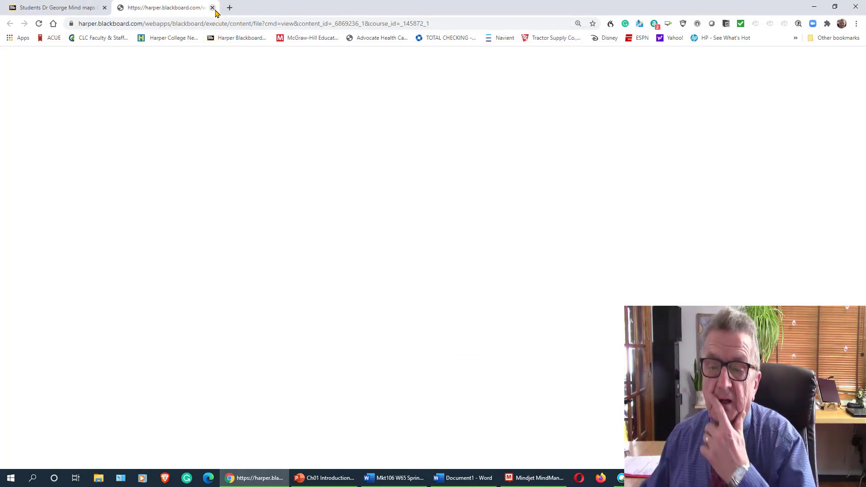
- Close the blank tab, view Course Book With Access Connect Code, then Final Project Create A Store Requirement
click(213, 7)
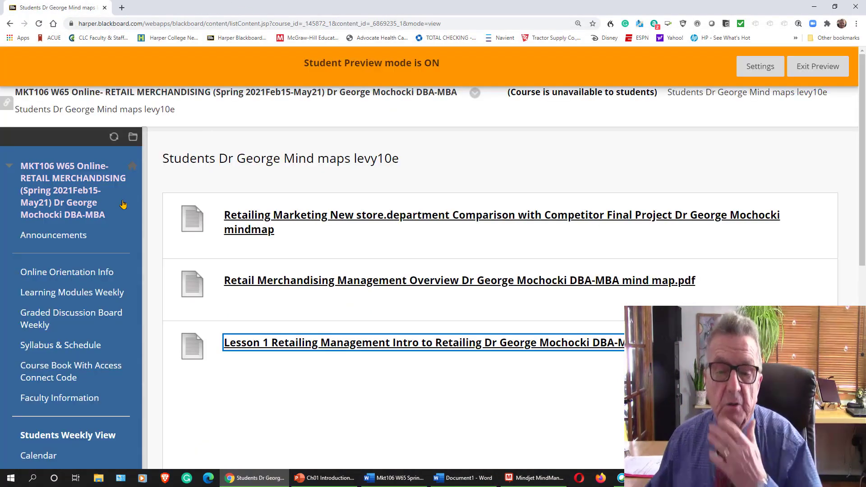
scroll(down, 3)
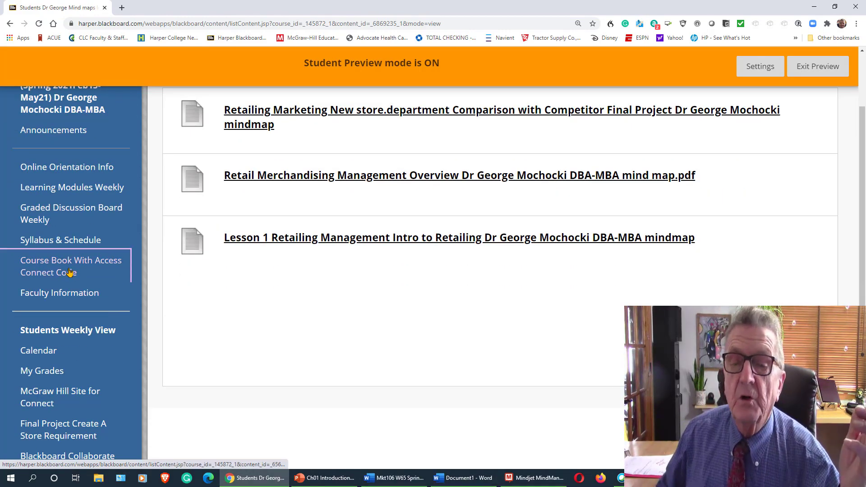
click(71, 266)
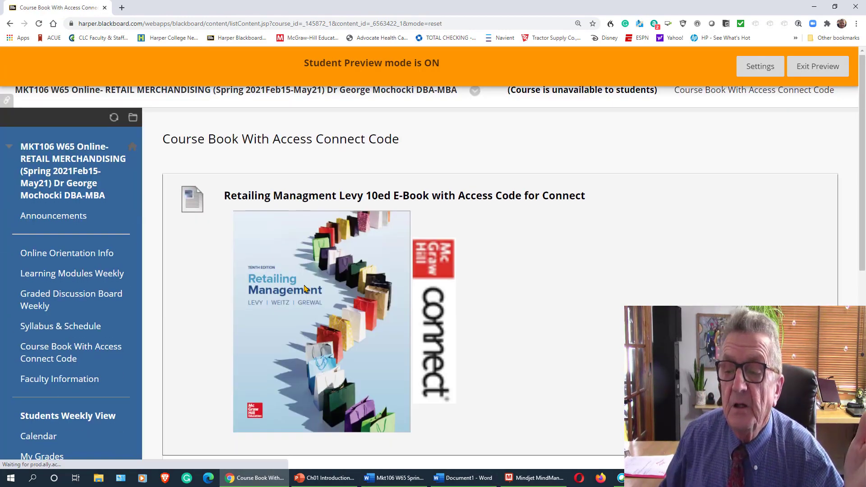
scroll(down, 3)
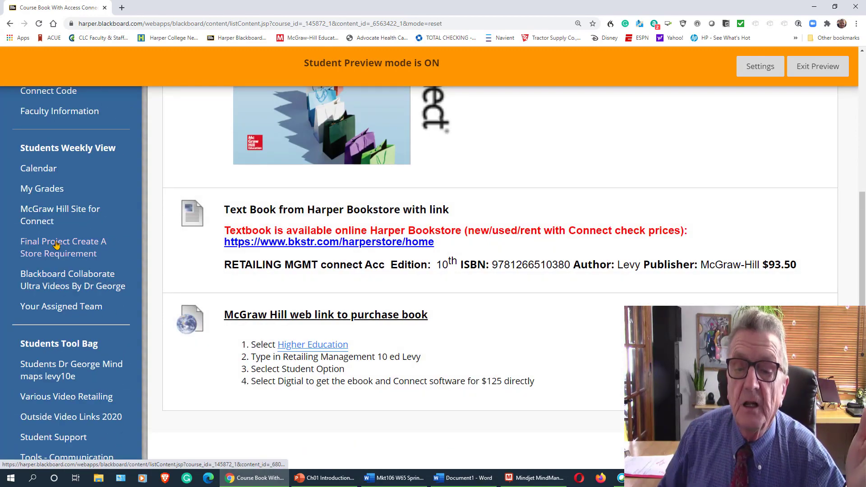
click(63, 247)
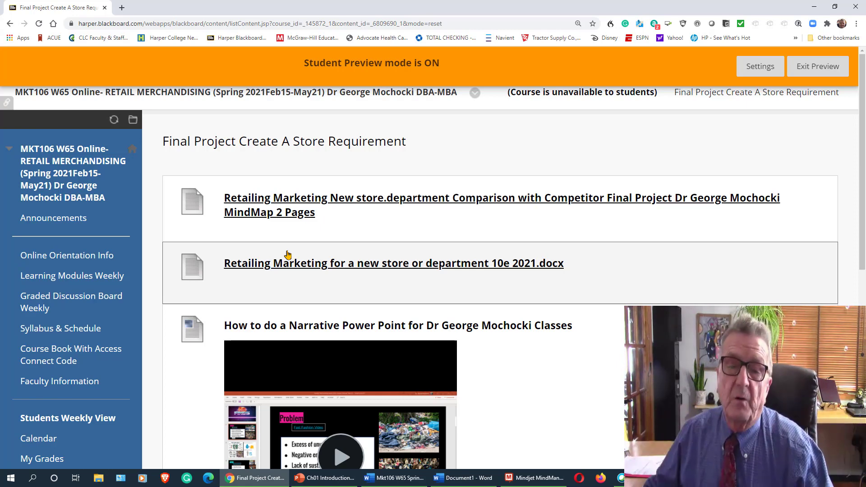
mouse_move(165, 278)
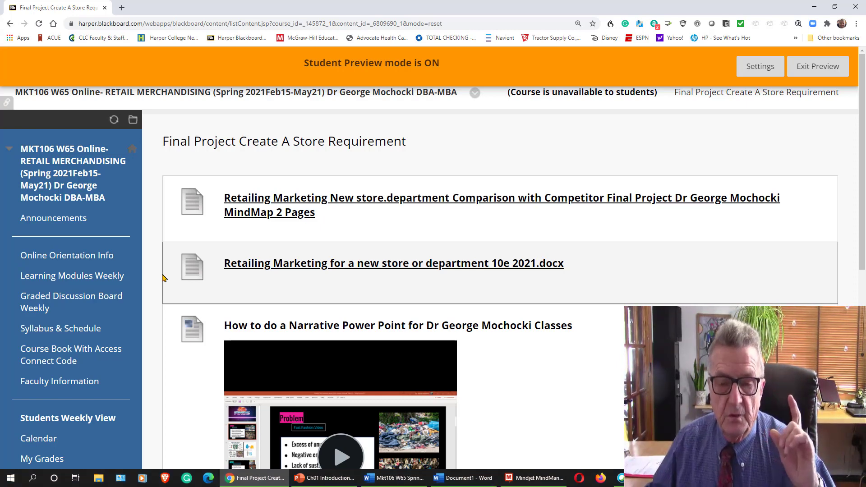
- View Syllabus & Schedule and scroll to the MKT106 W65 Spring 2021 syllabus PDF
click(60, 327)
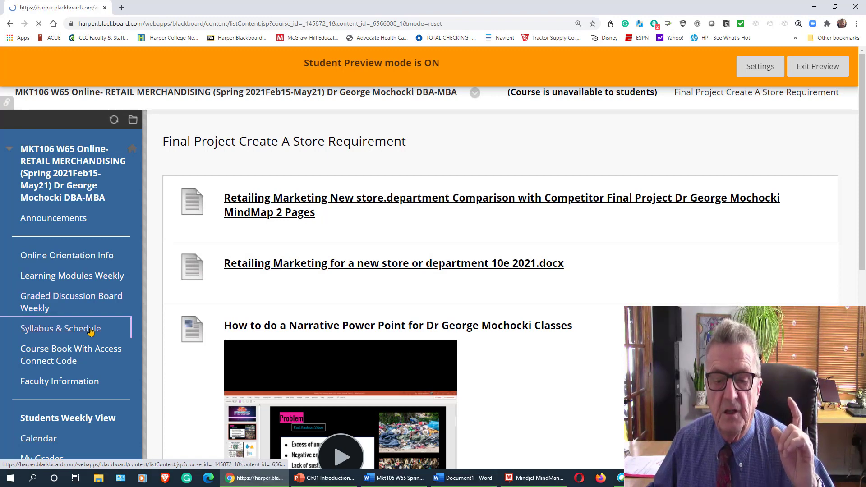
click(60, 328)
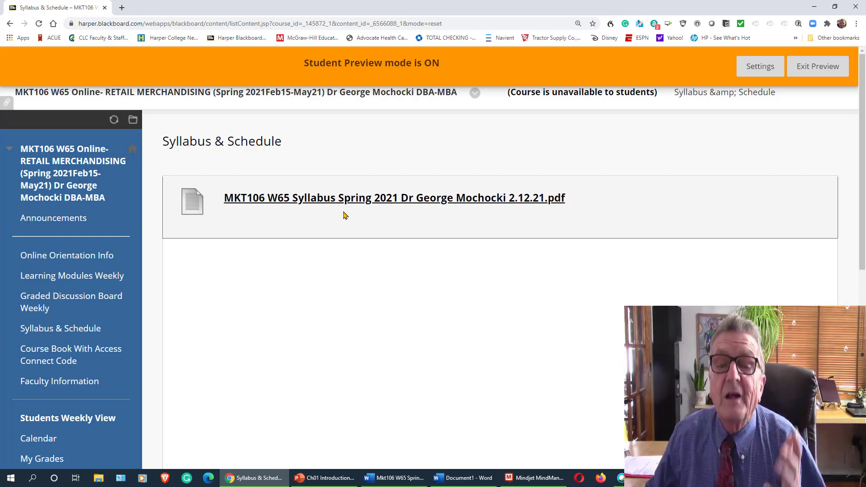
scroll(down, 3)
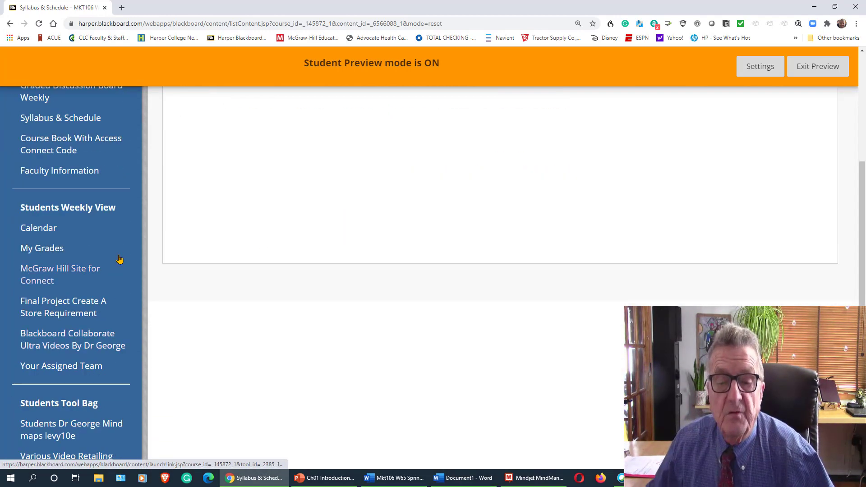
- Scroll through Faculty Information's contact details, education and experience, then go to Calendar
click(59, 170)
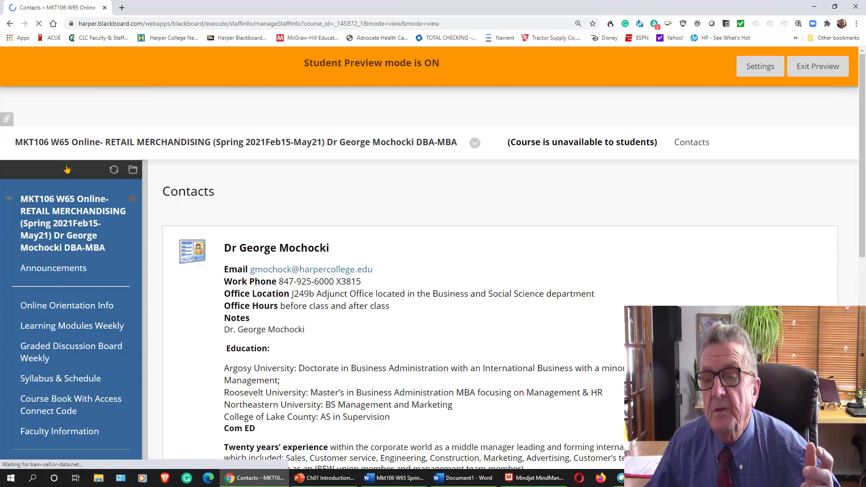
scroll(down, 3)
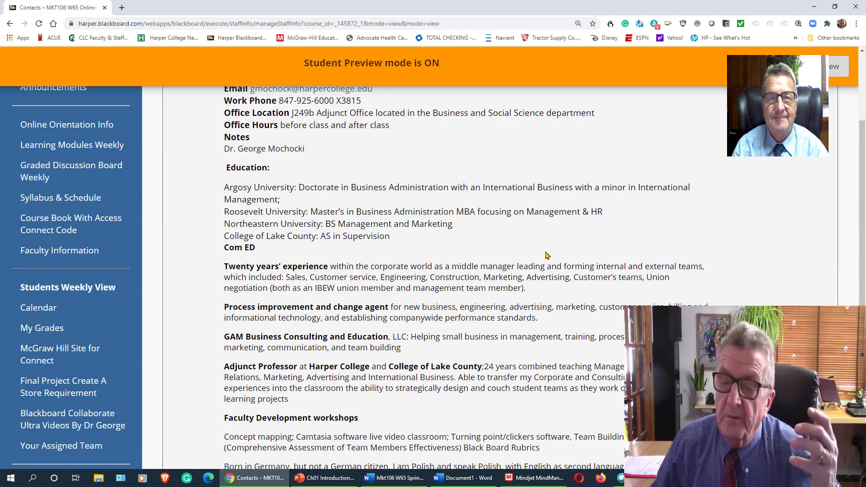
scroll(up, 3)
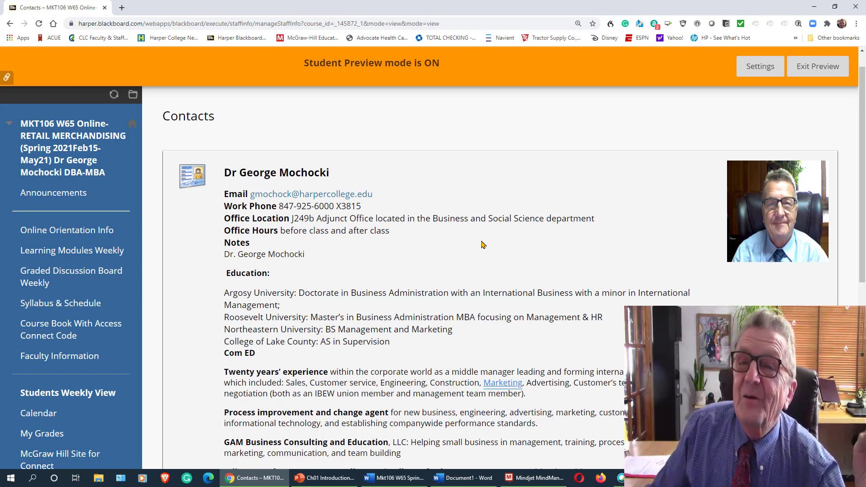
scroll(down, 3)
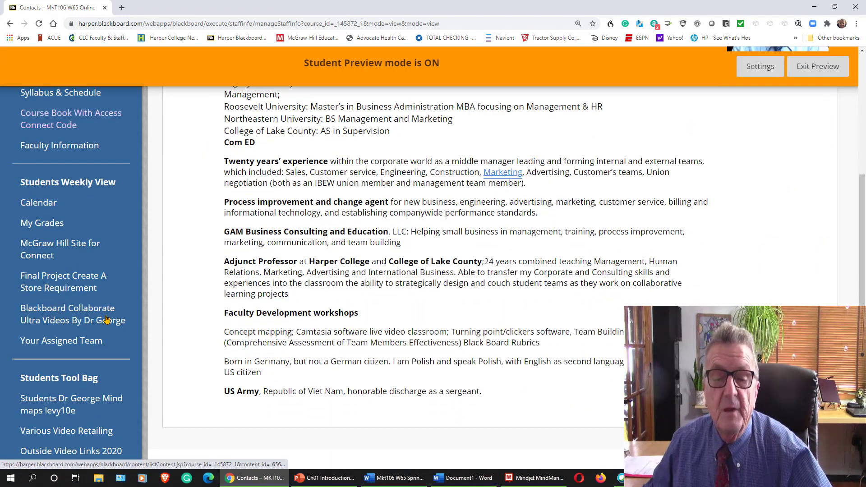
click(38, 202)
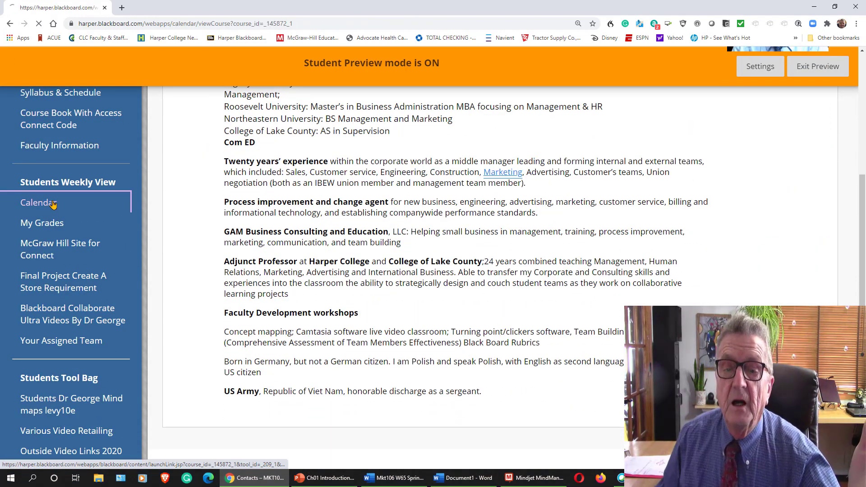
- View the February 2021 course calendar and uncheck the ECE102 Child Development calendar
click(39, 202)
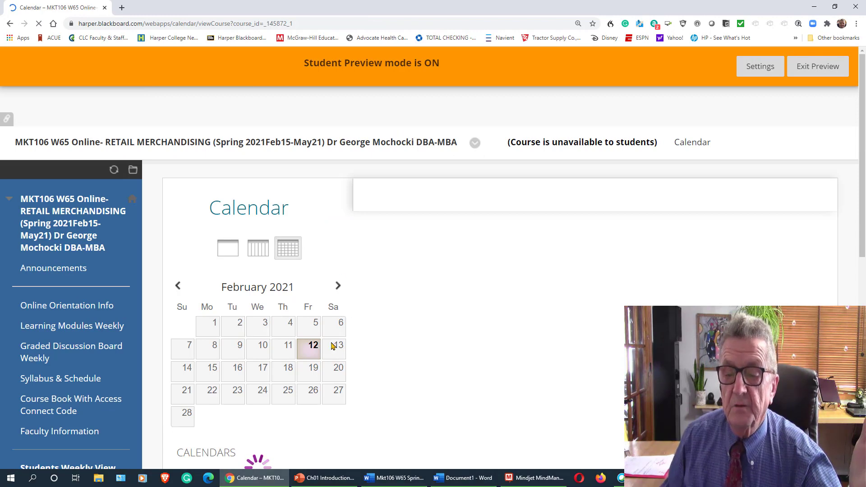
scroll(down, 3)
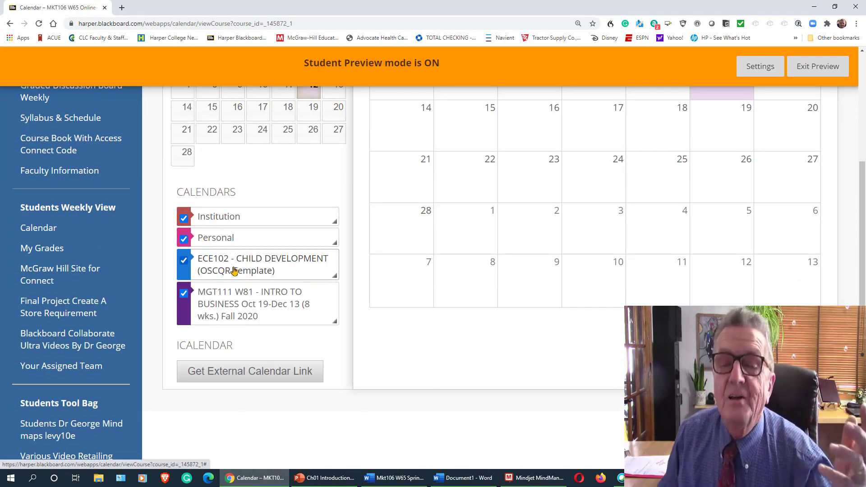
click(183, 261)
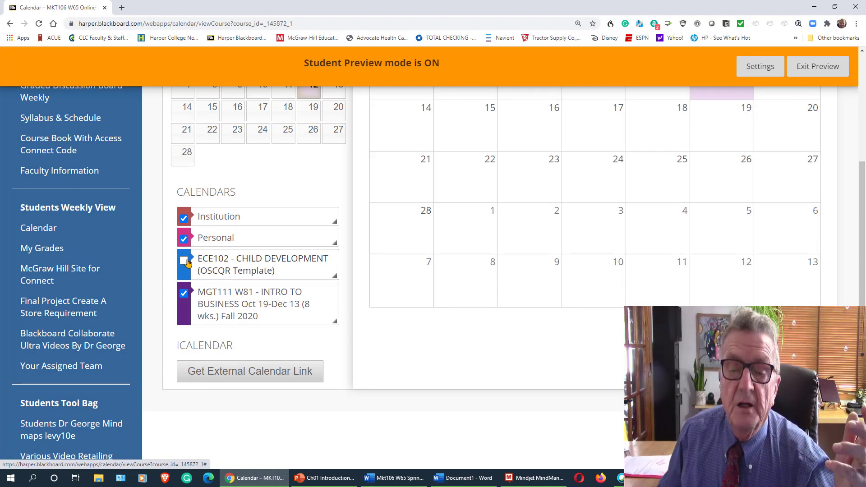
click(184, 261)
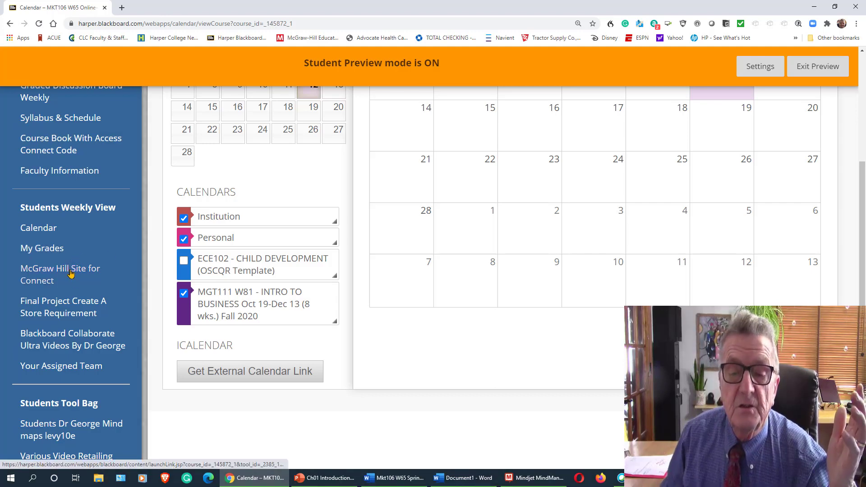
mouse_move(60, 275)
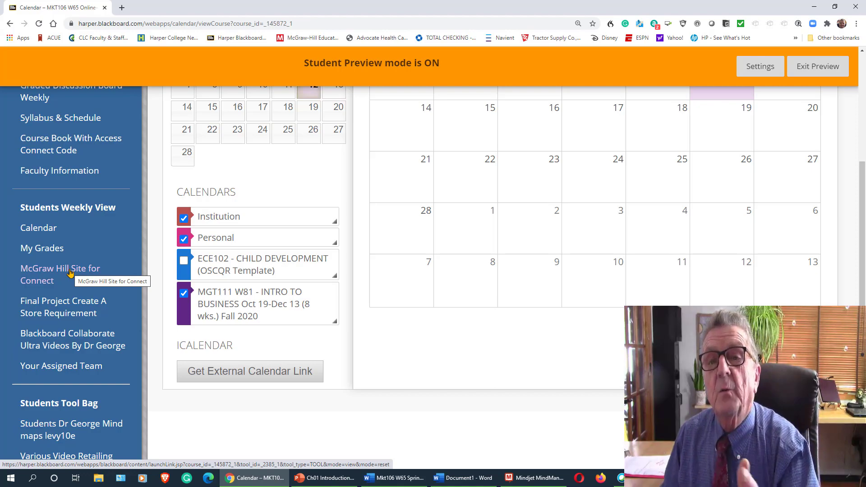
- View the McGraw-Hill tools page, dismiss the ad, and scroll through Connect, LearnSmart, SimNet and Support Tools
click(60, 275)
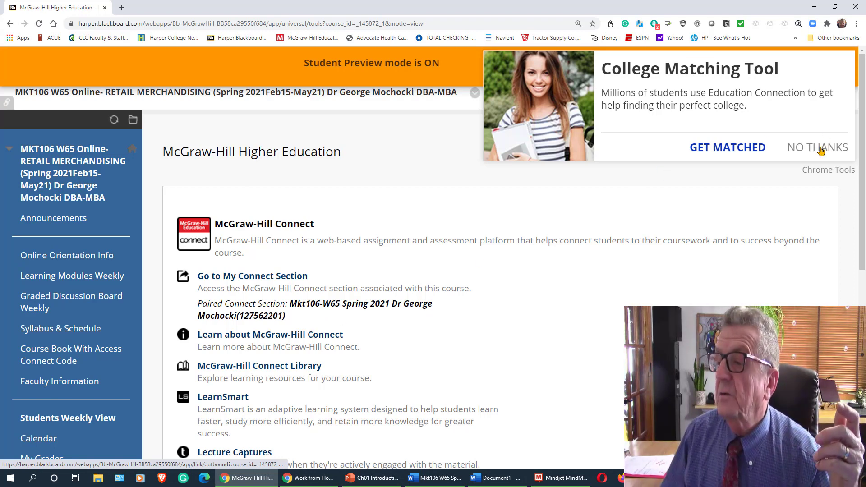
click(727, 147)
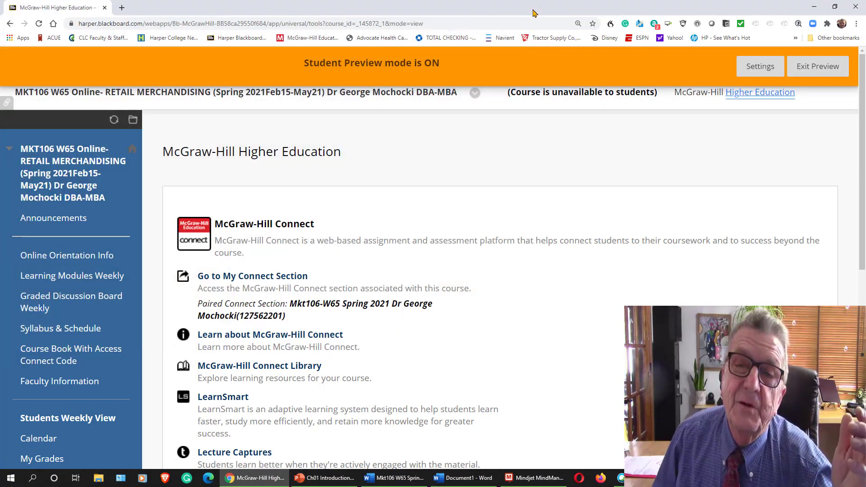
mouse_move(164, 208)
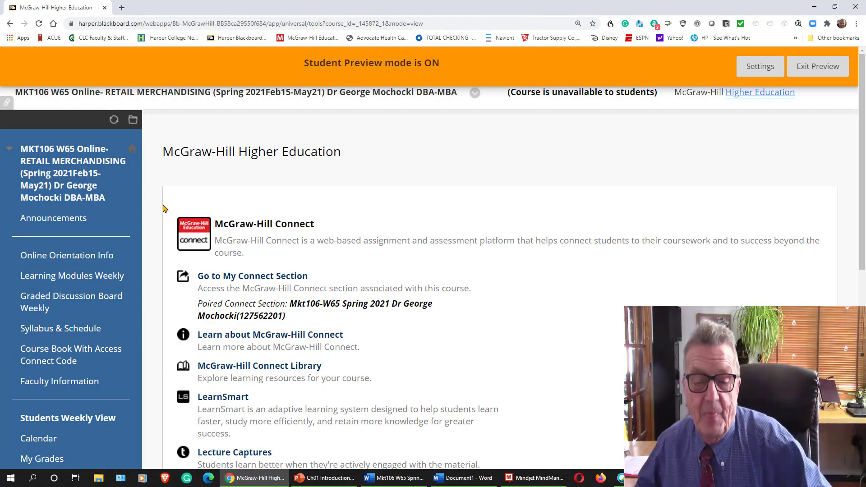
scroll(down, 3)
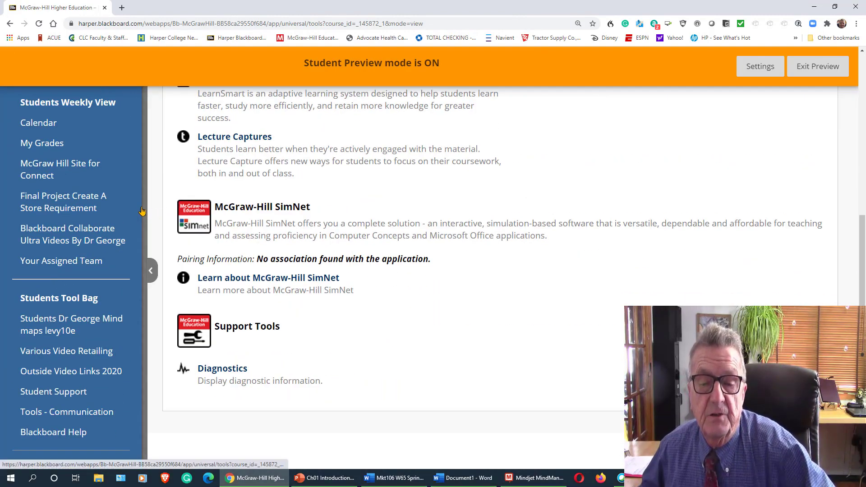
scroll(down, 3)
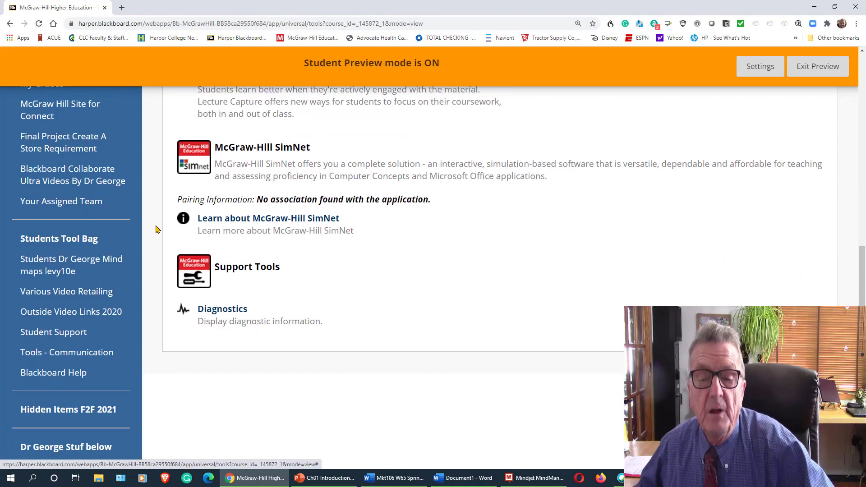
mouse_move(66, 291)
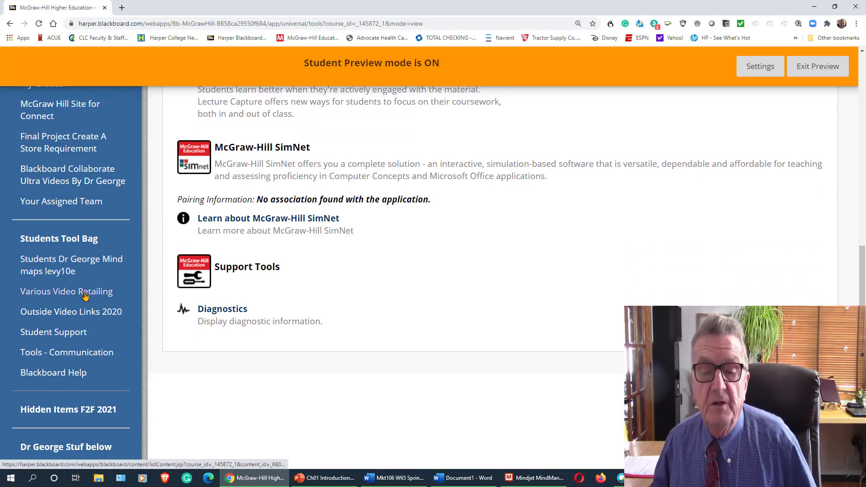
scroll(up, 3)
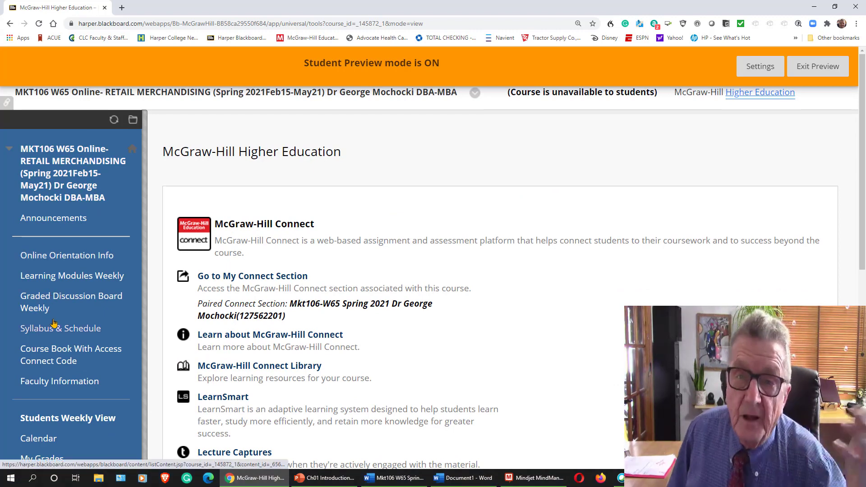
scroll(down, 3)
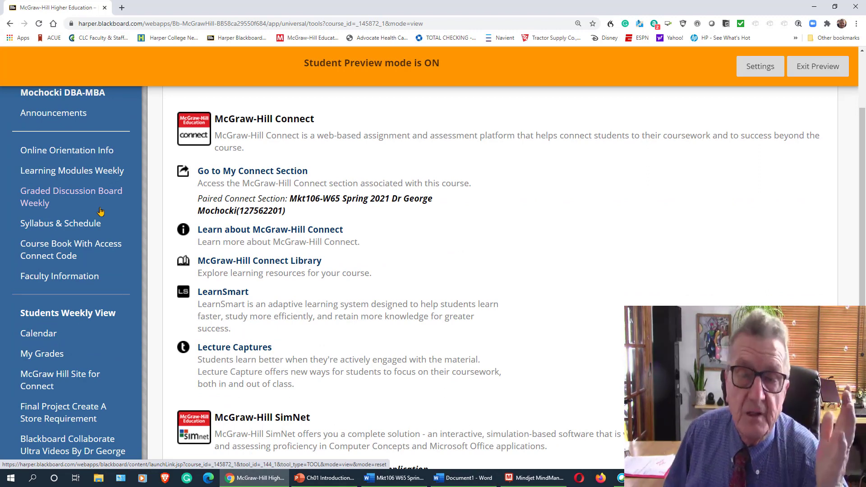
mouse_move(59, 276)
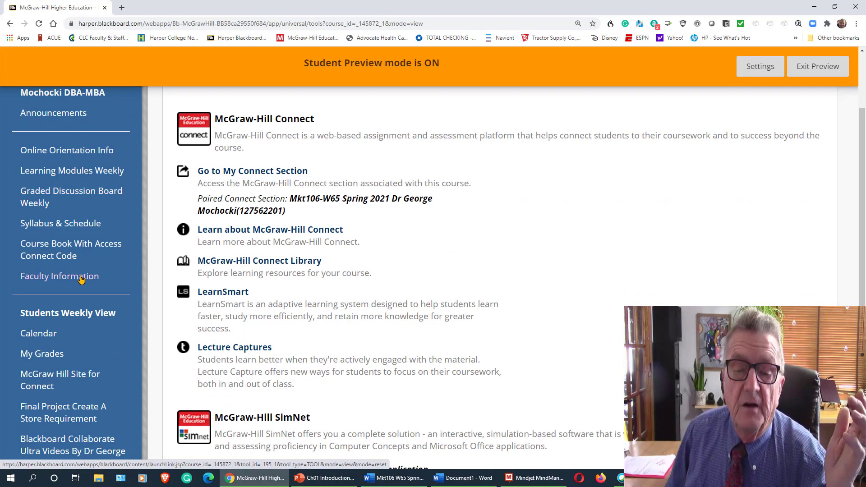
scroll(down, 3)
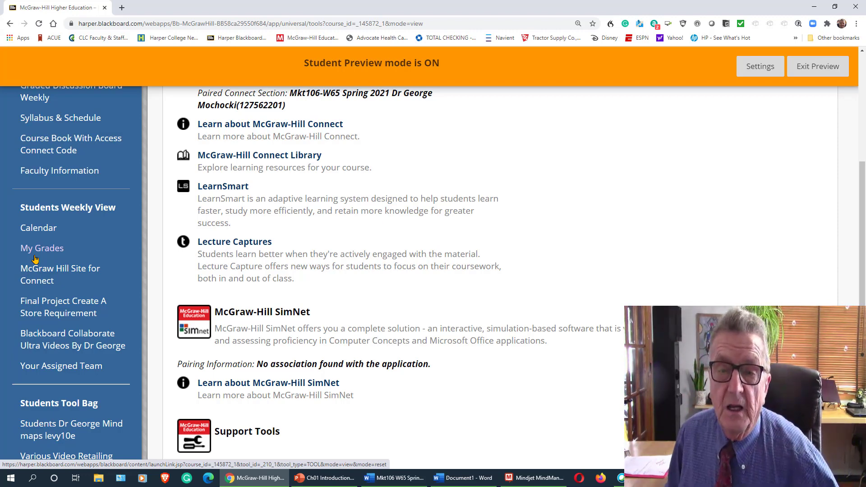
scroll(down, 3)
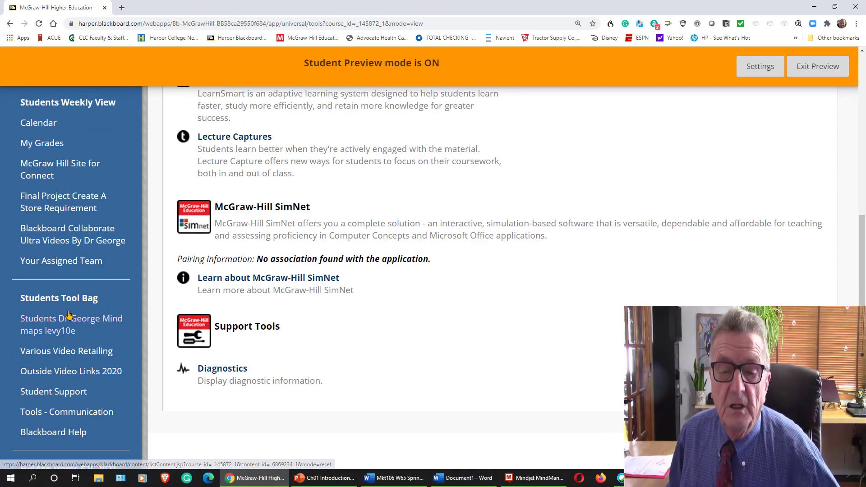
mouse_move(66, 351)
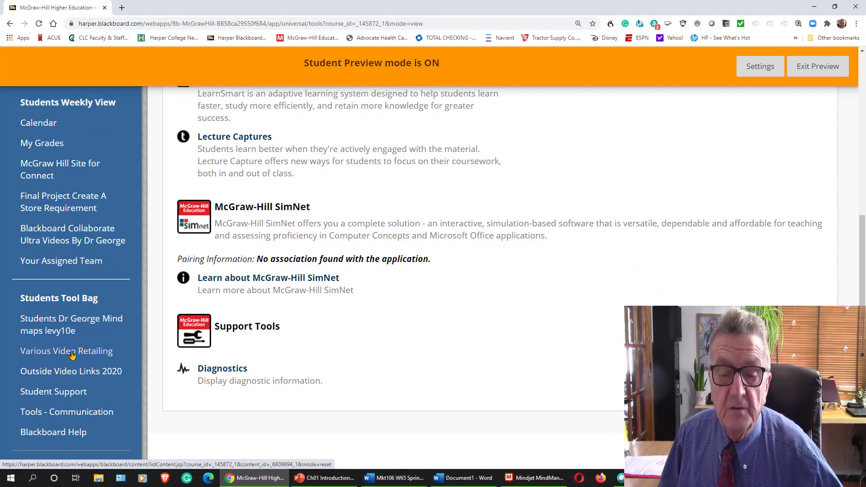
mouse_move(71, 371)
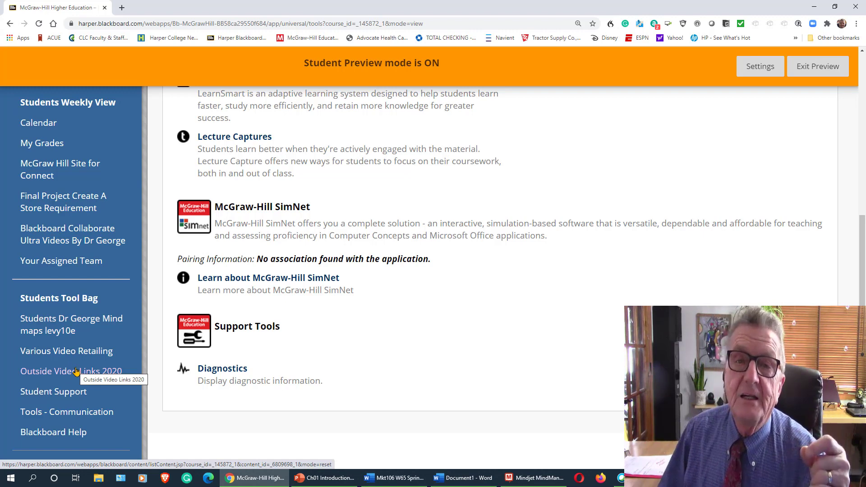
mouse_move(527, 253)
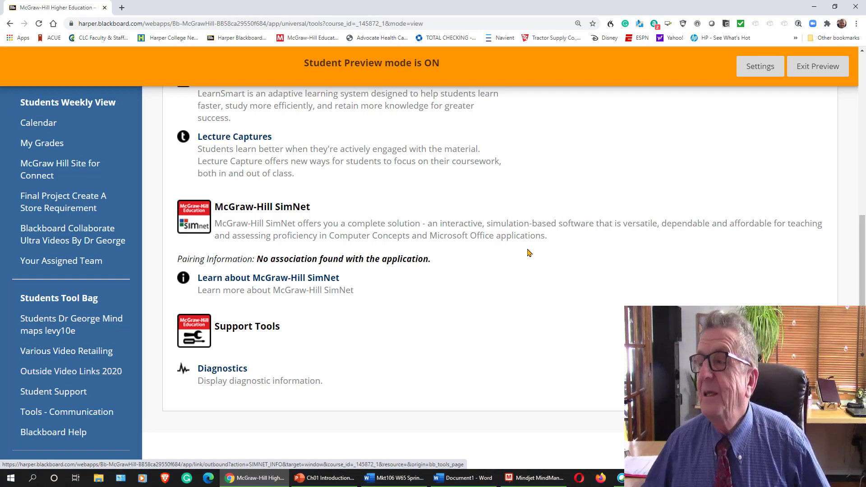
- Exit Student Preview to return to the MKT106 Announcements page with Edit Mode on
click(816, 66)
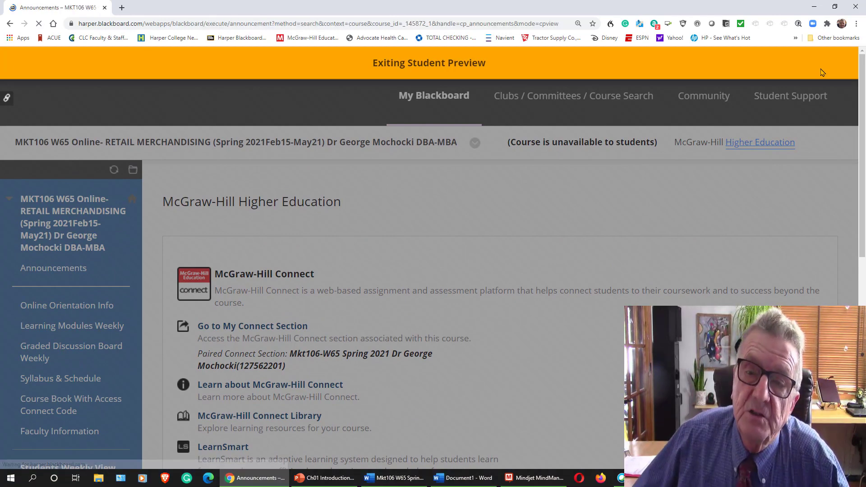
click(428, 62)
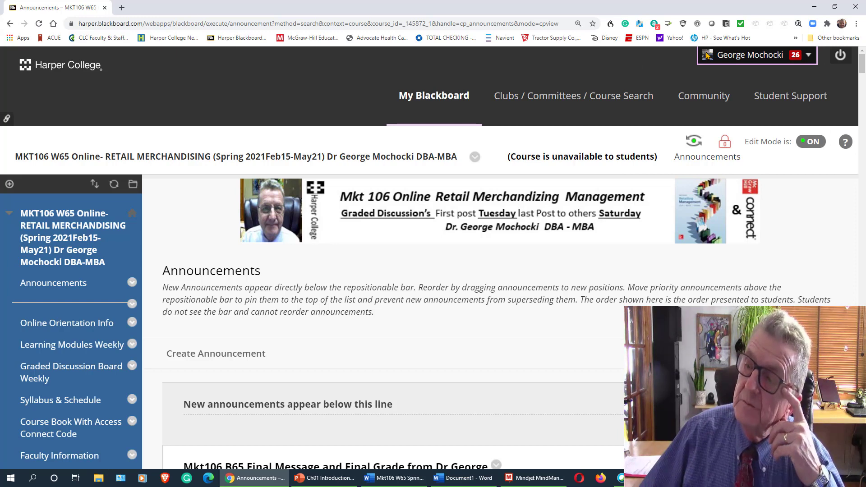
- Open Personal Information from the account name menu's Settings
click(757, 55)
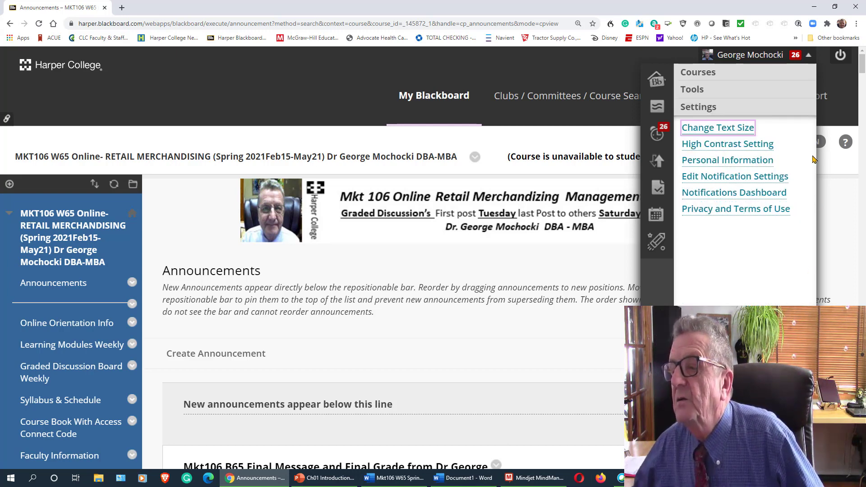
mouse_move(741, 156)
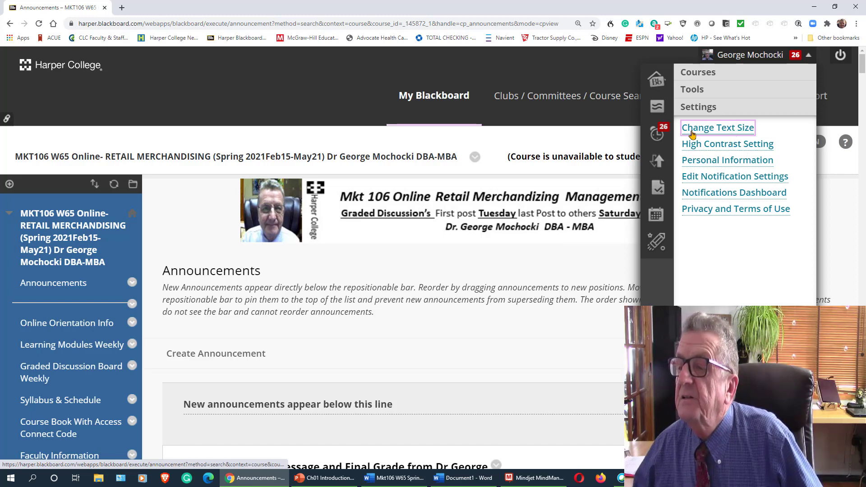
mouse_move(726, 160)
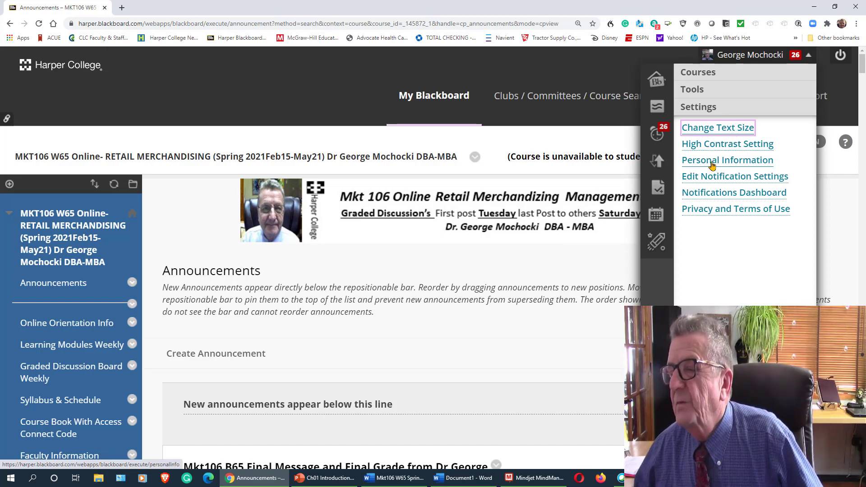
click(726, 159)
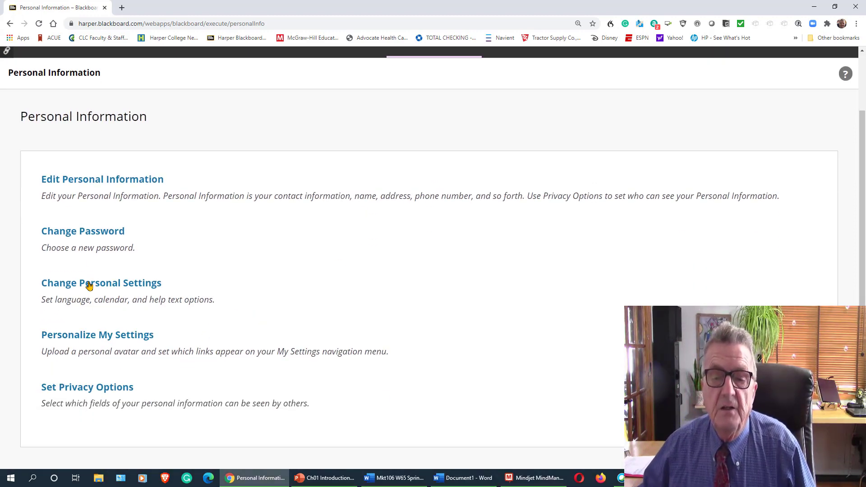
mouse_move(198, 207)
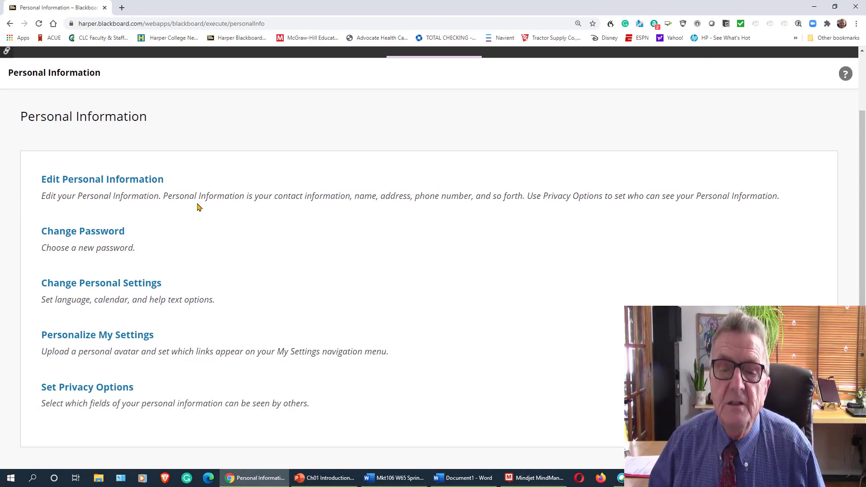
click(102, 179)
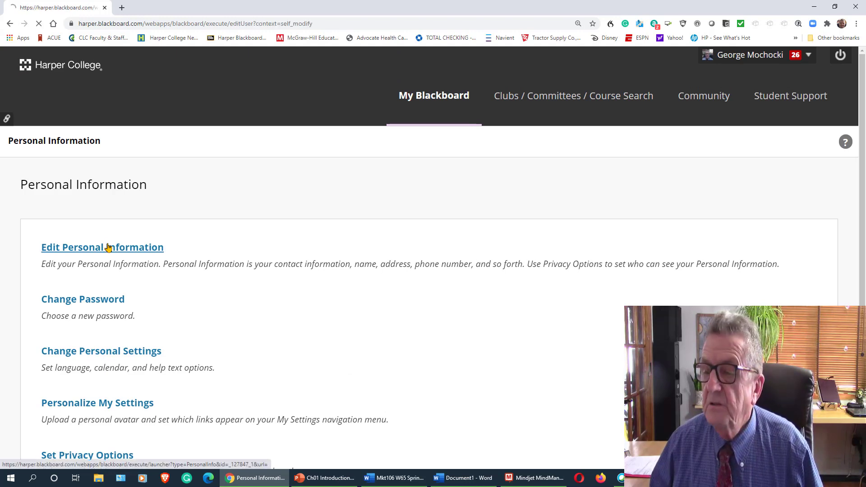
click(103, 247)
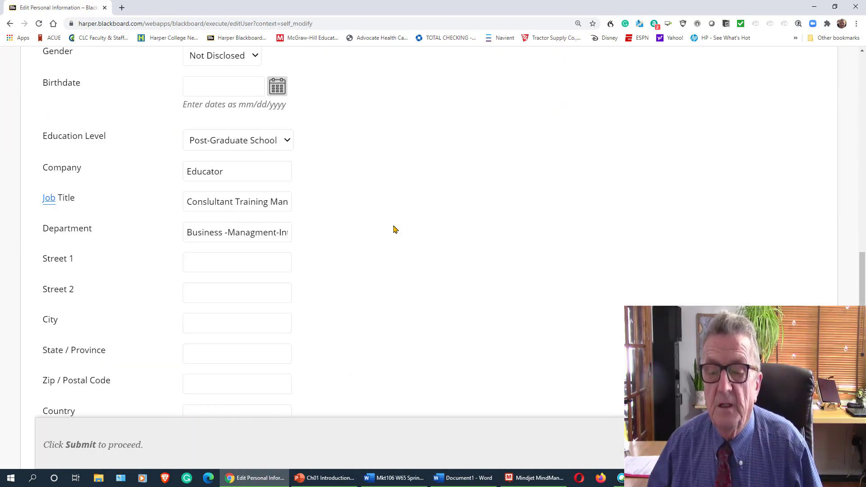
scroll(down, 3)
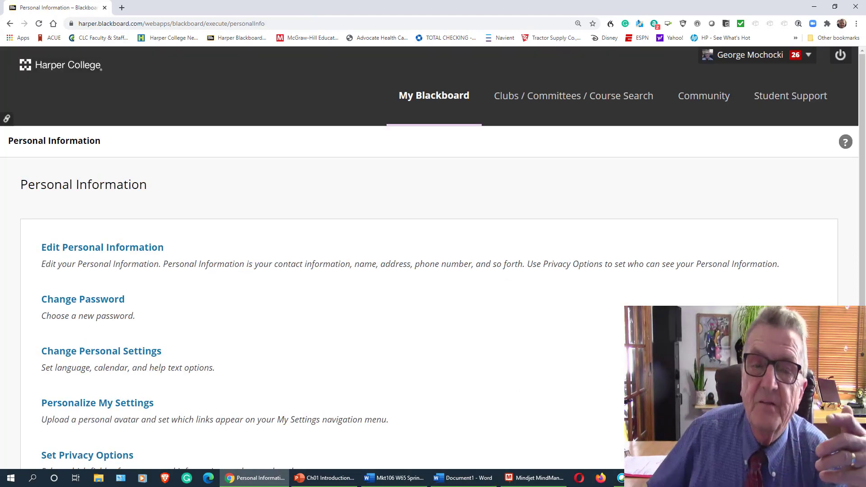
click(750, 55)
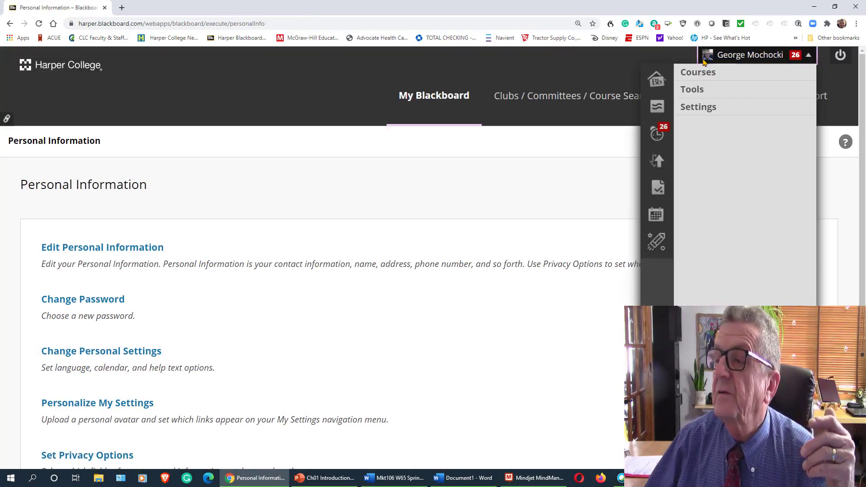
click(698, 106)
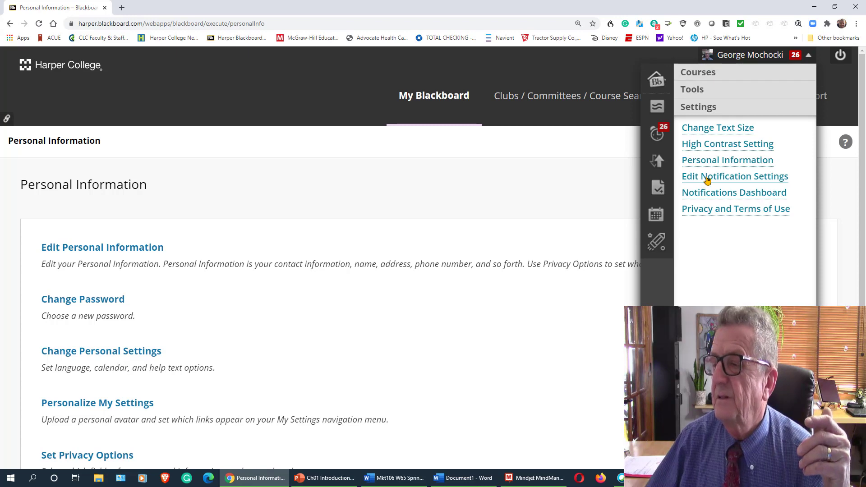
mouse_move(713, 212)
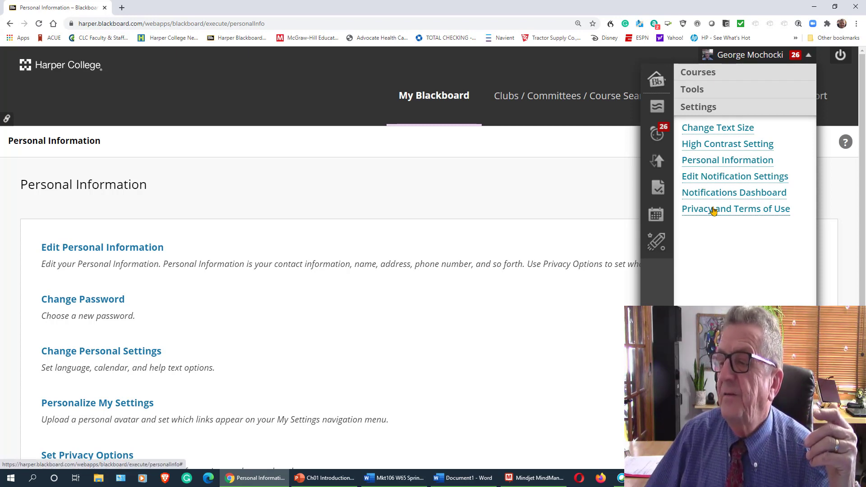
mouse_move(701, 116)
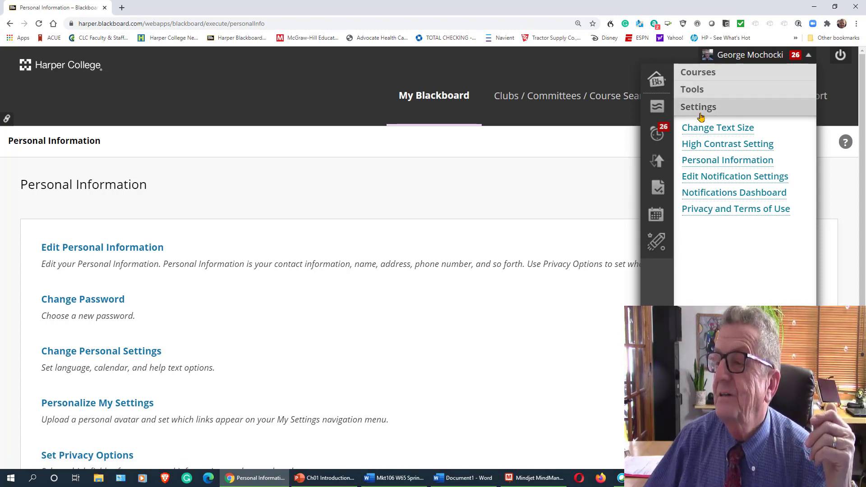
mouse_move(844, 86)
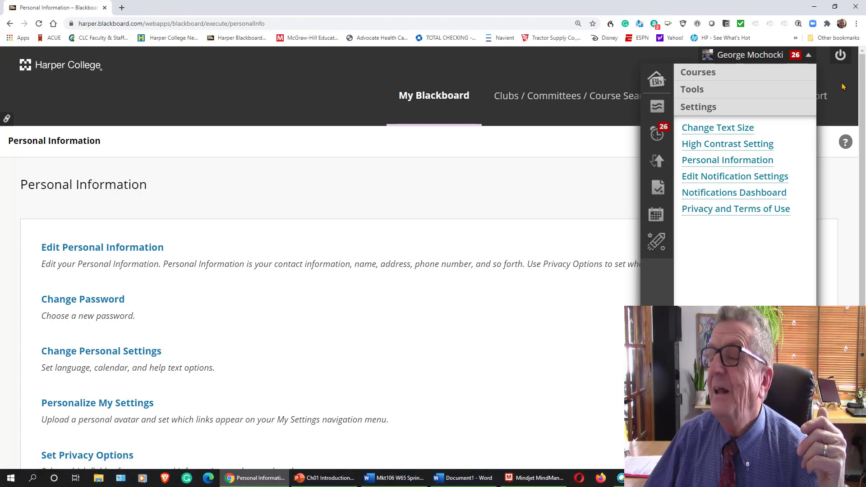
click(394, 189)
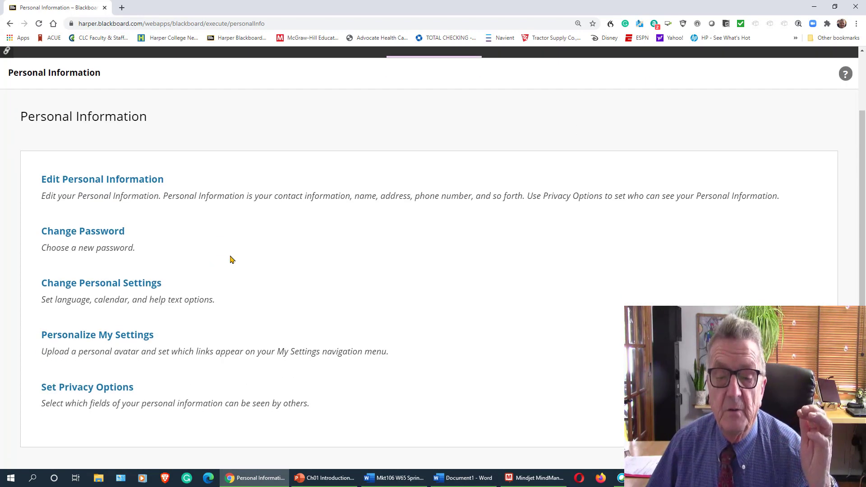
mouse_move(98, 335)
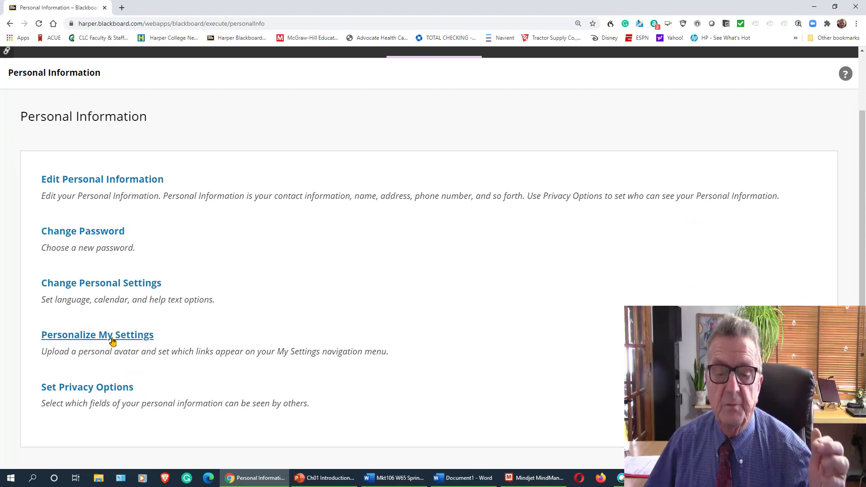
click(98, 335)
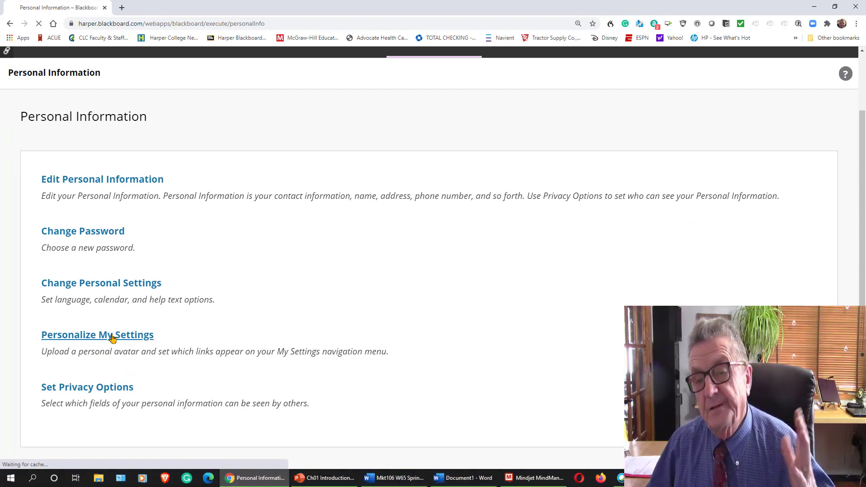
click(98, 334)
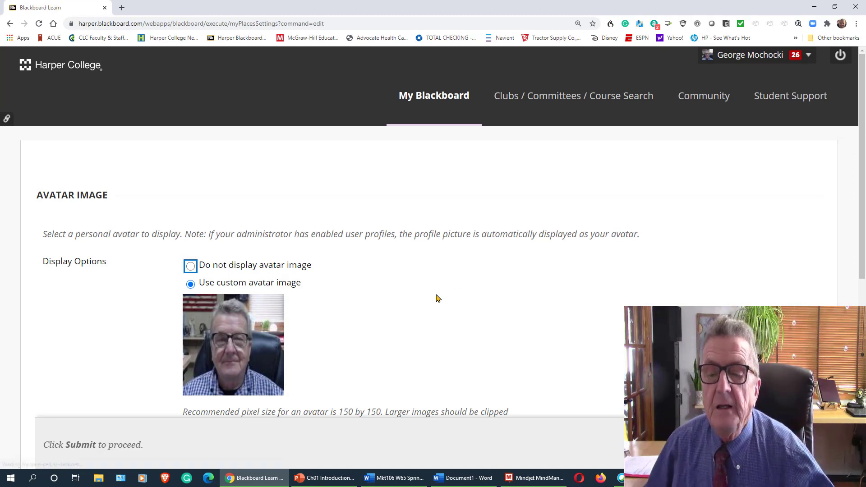
scroll(down, 3)
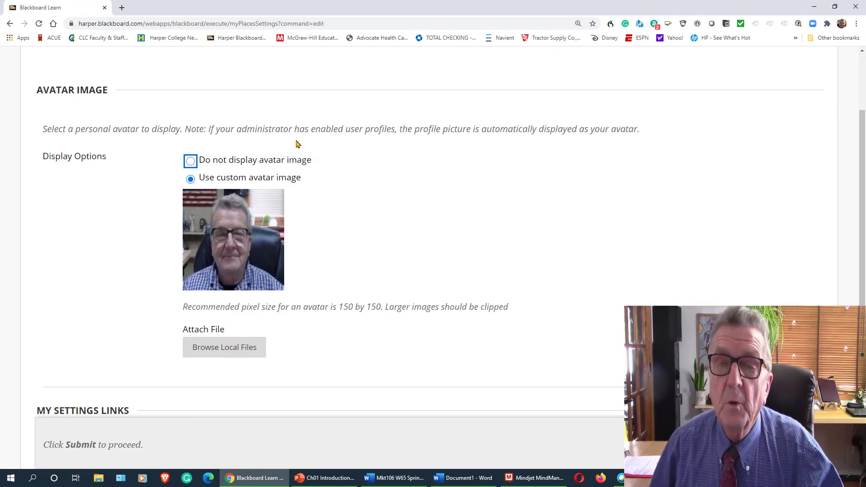
mouse_move(407, 300)
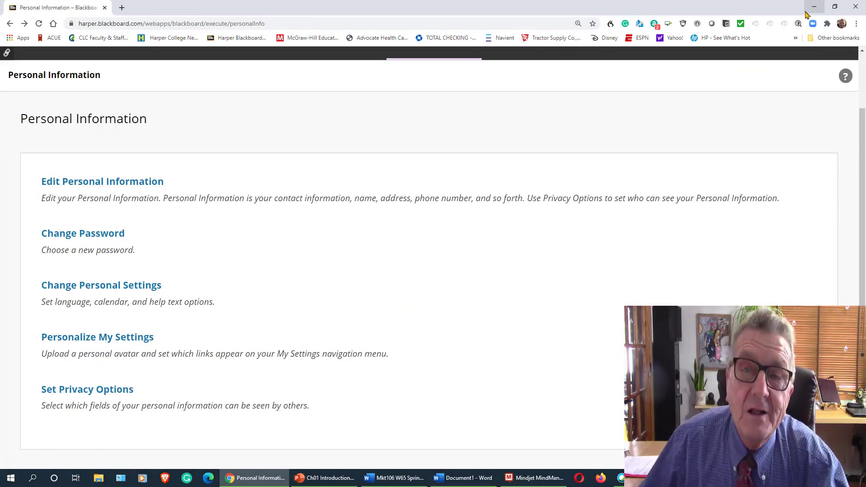
mouse_move(731, 54)
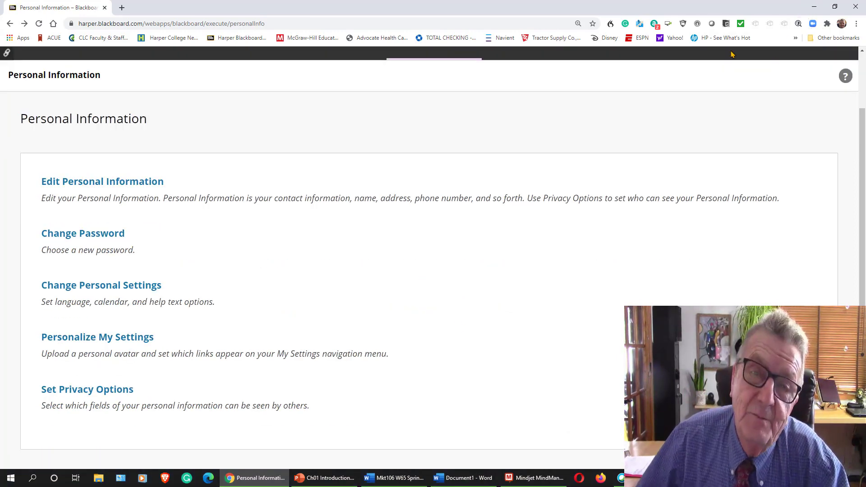
mouse_move(682, 65)
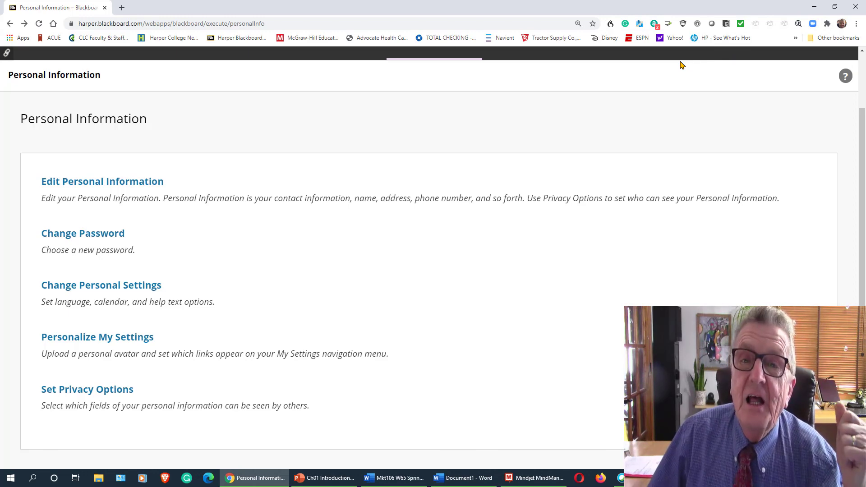
mouse_move(632, 157)
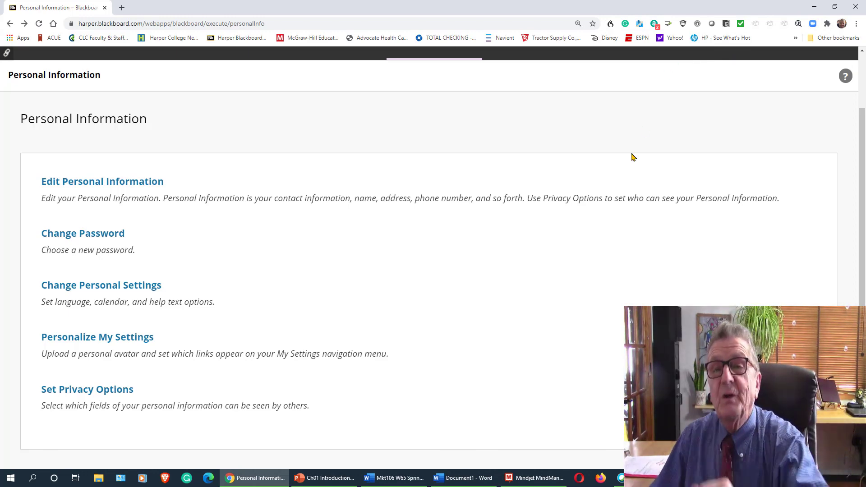
mouse_move(310, 344)
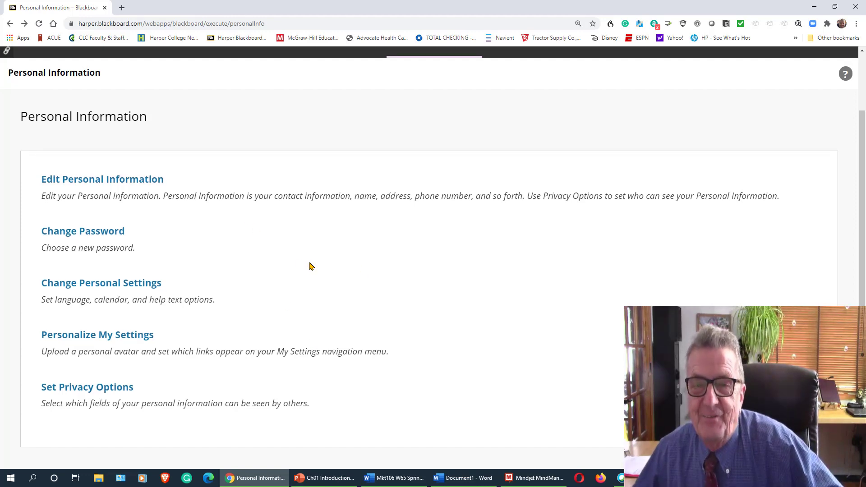
scroll(up, 3)
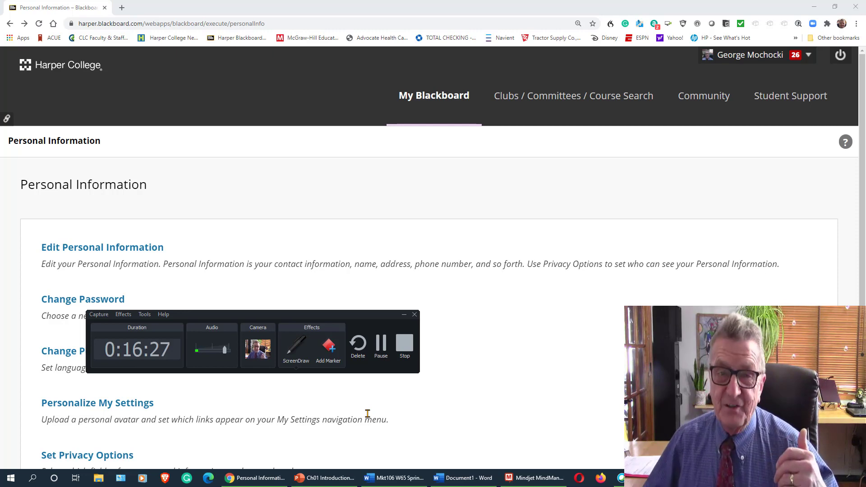
mouse_move(439, 385)
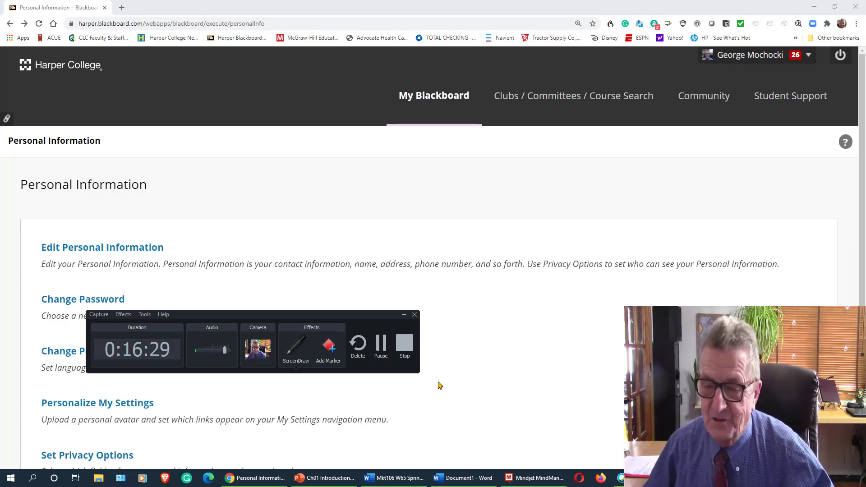